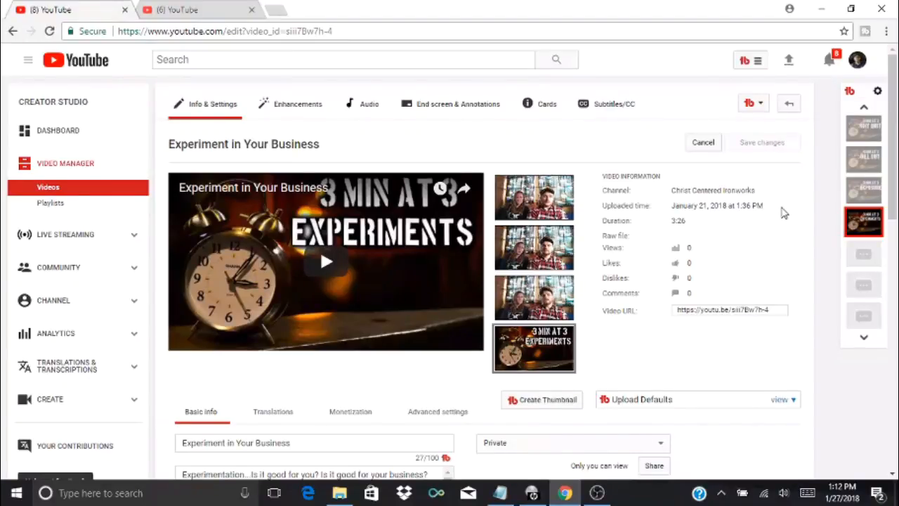
# Step: Open the Cards editor for 'Experiment in Your Business' with the playhead at 0:15
pyautogui.scroll(-3)
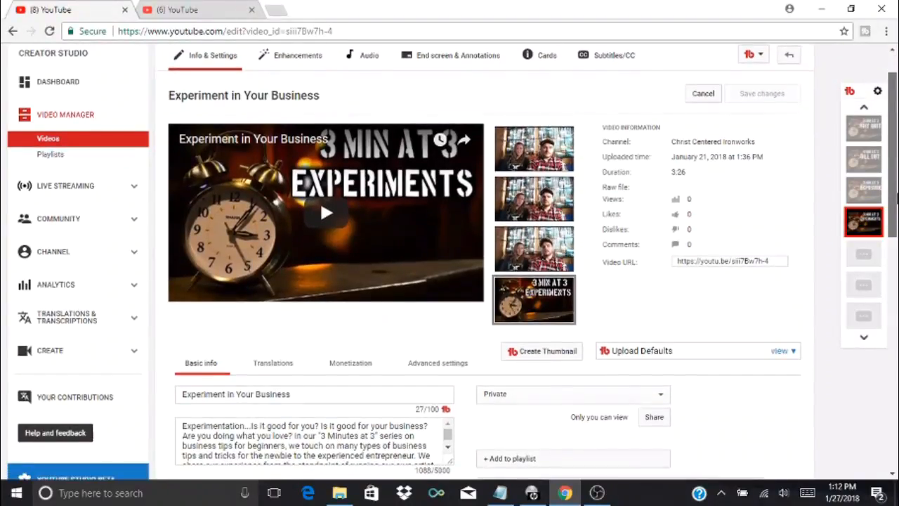
pyautogui.scroll(-3)
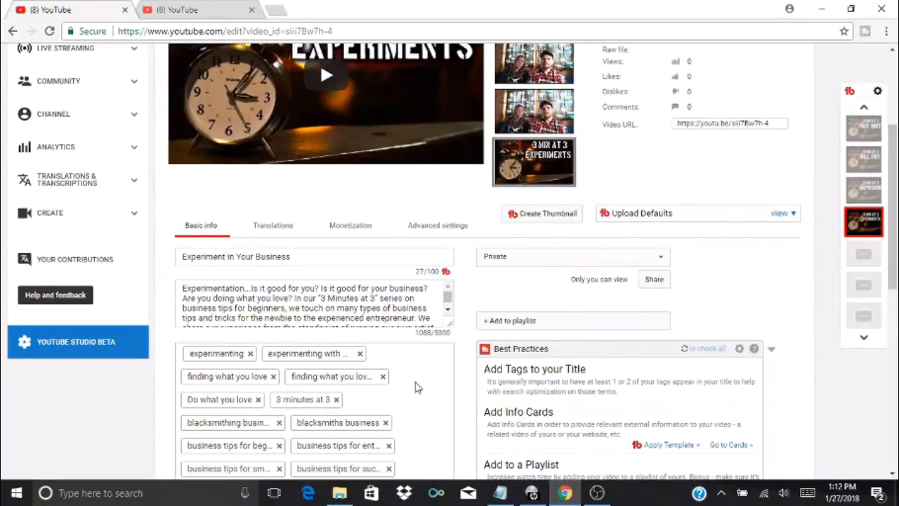
pyautogui.moveTo(667, 291)
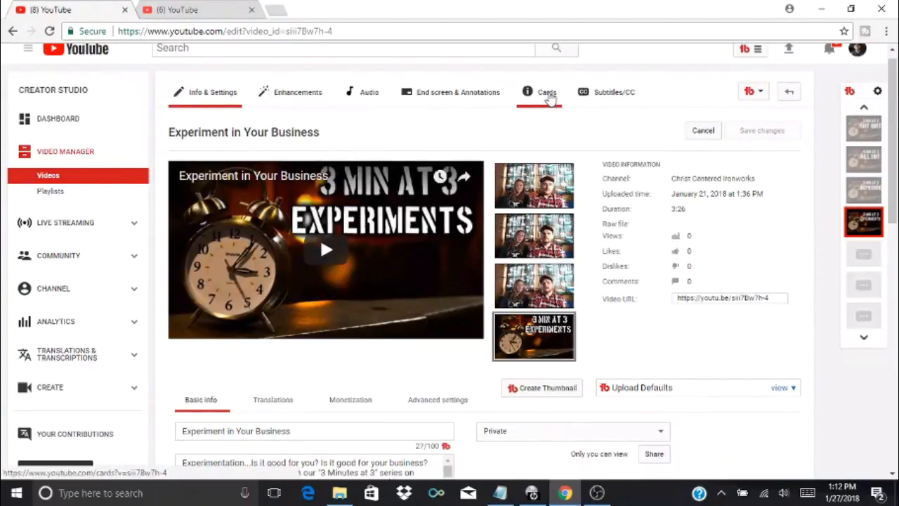
pyautogui.click(546, 92)
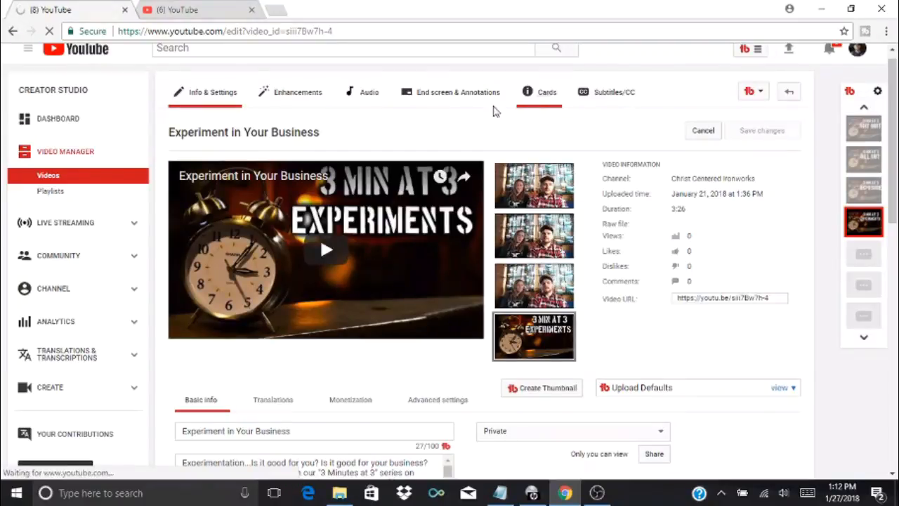
pyautogui.click(547, 92)
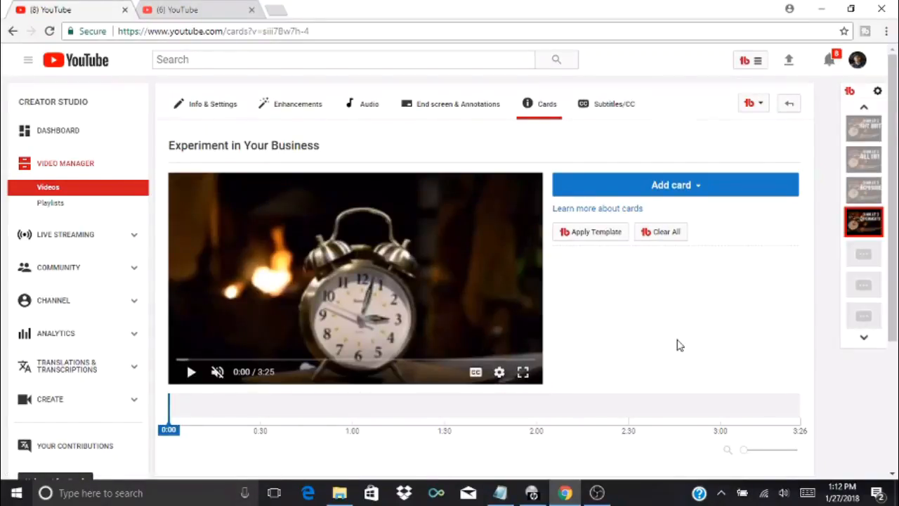
pyautogui.scroll(-3)
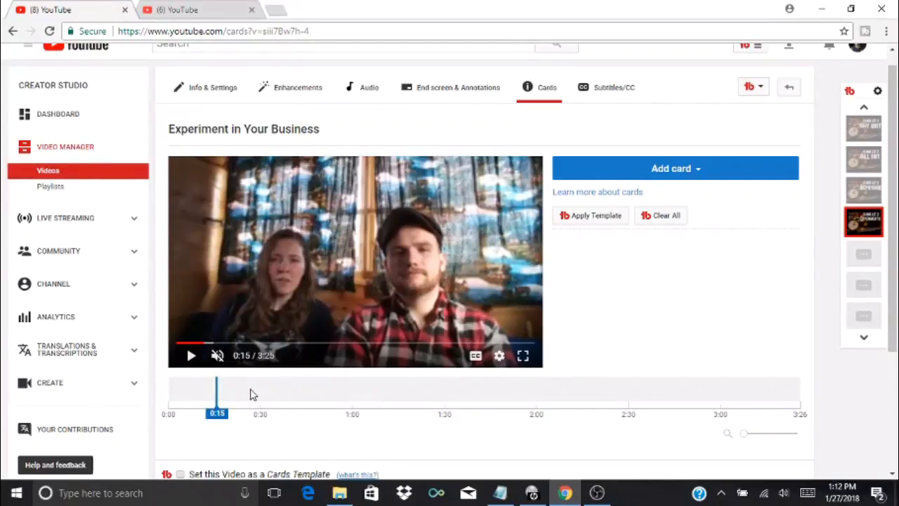
pyautogui.moveTo(395, 411)
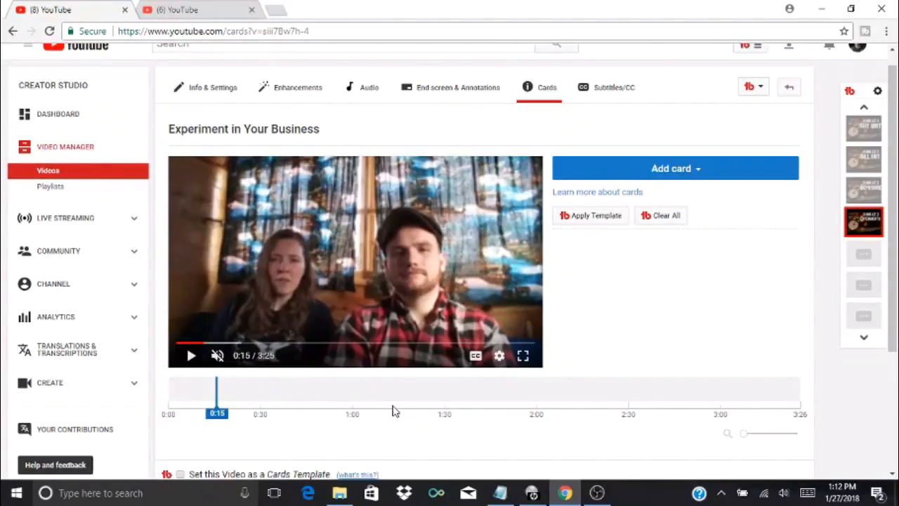
pyautogui.moveTo(610, 335)
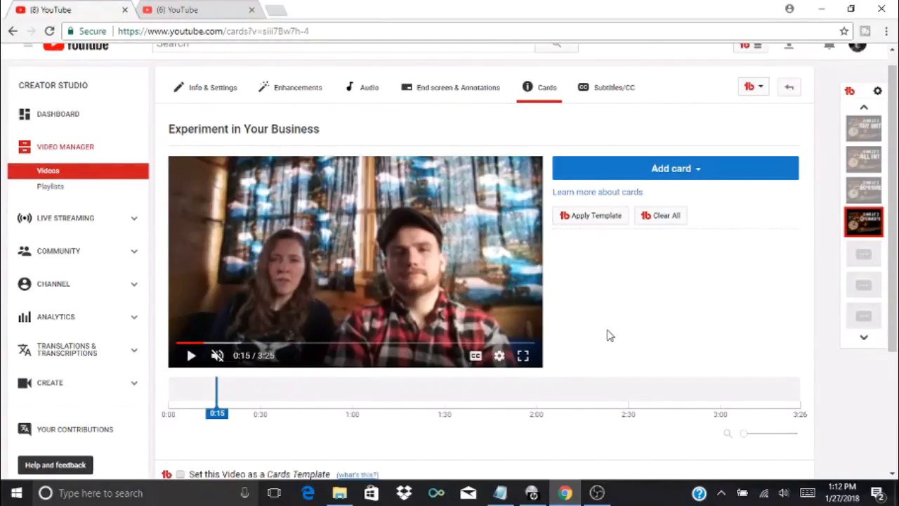
pyautogui.moveTo(640, 331)
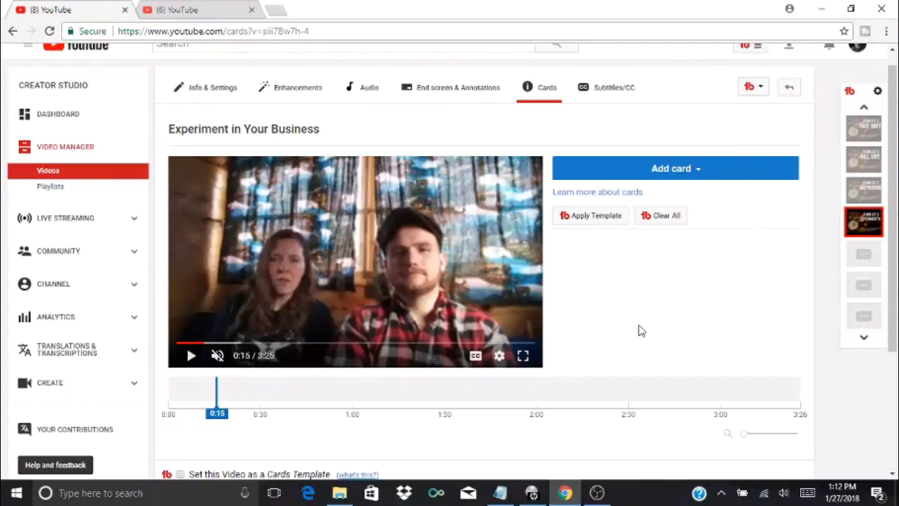
pyautogui.moveTo(216, 395)
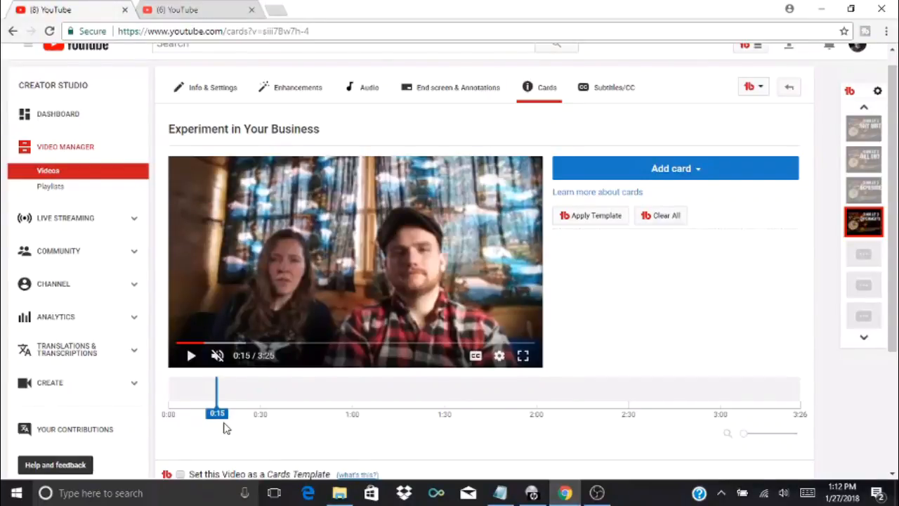
pyautogui.moveTo(511, 398)
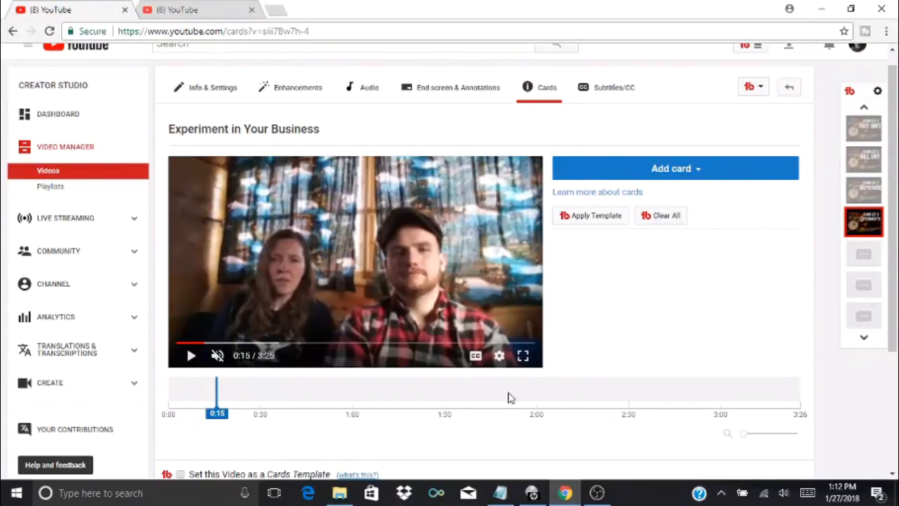
pyautogui.moveTo(733, 177)
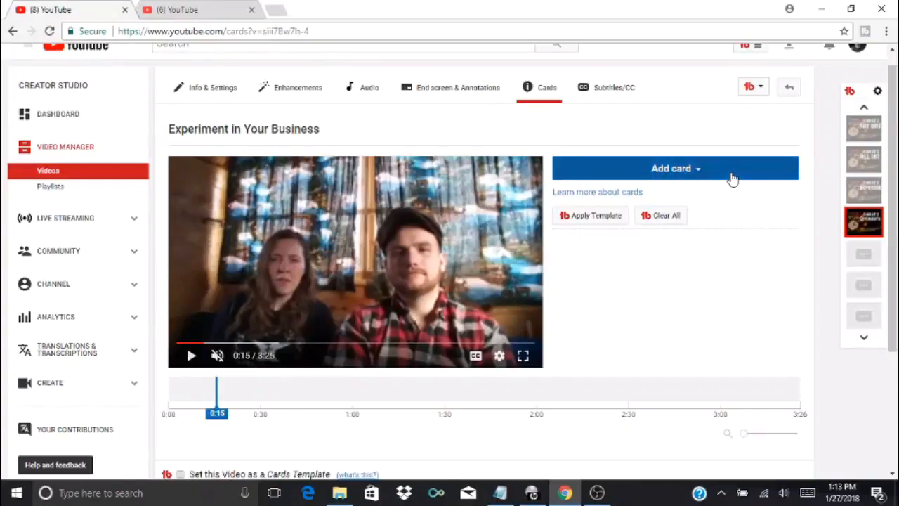
# Step: Start a Video or Playlist card and pick the Hustle & Grind upload as its linked video
pyautogui.click(675, 169)
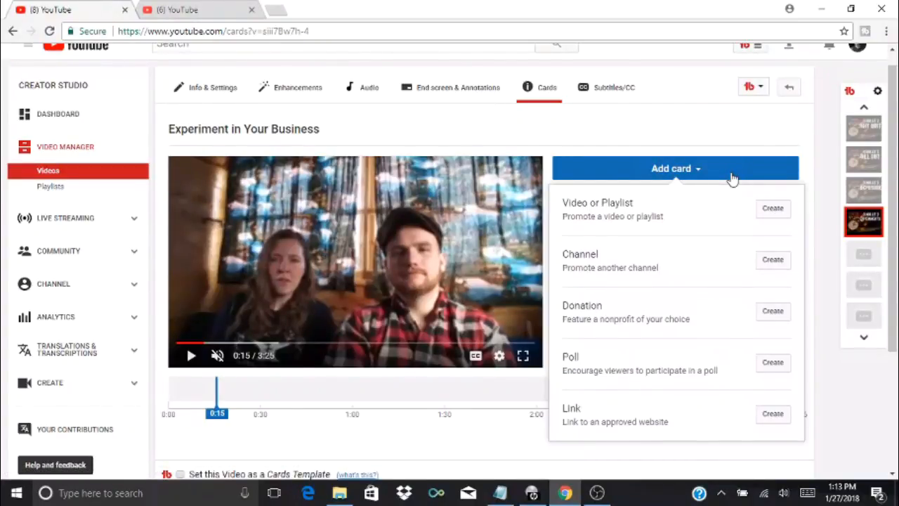
pyautogui.moveTo(718, 235)
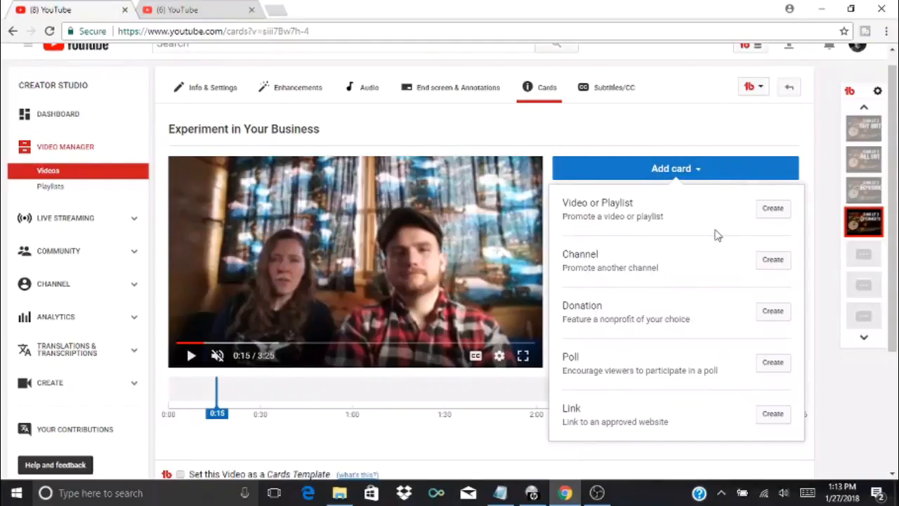
pyautogui.moveTo(805, 201)
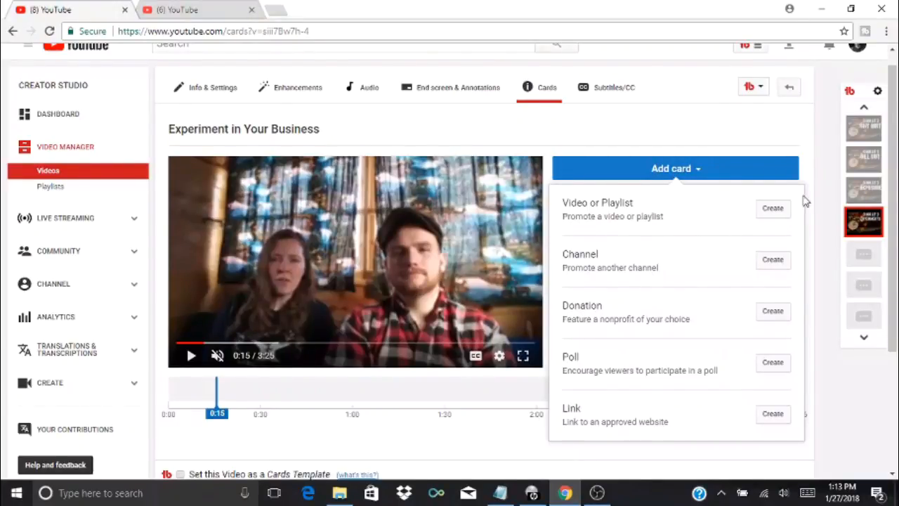
pyautogui.click(773, 208)
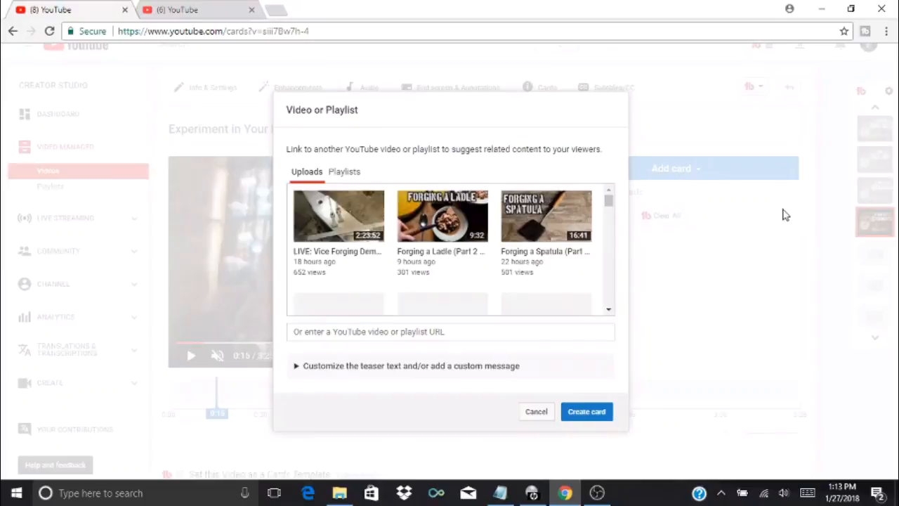
pyautogui.scroll(-3)
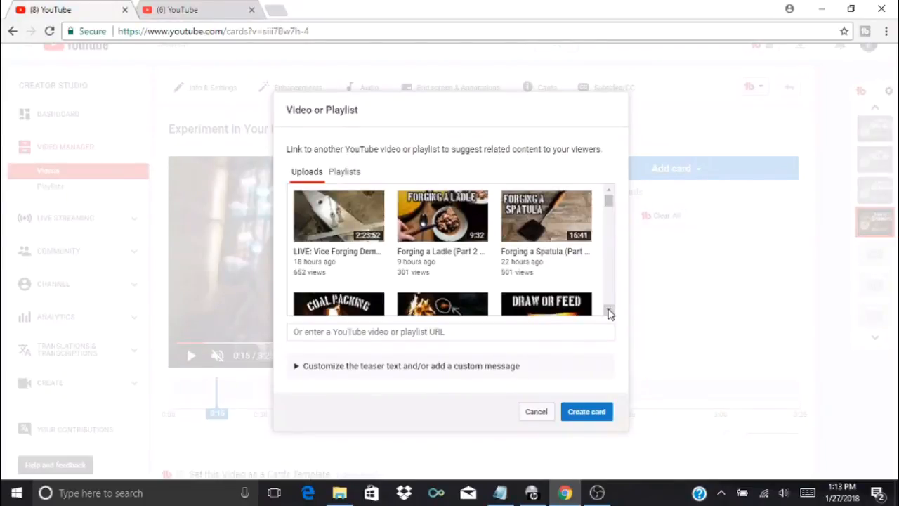
pyautogui.scroll(-3)
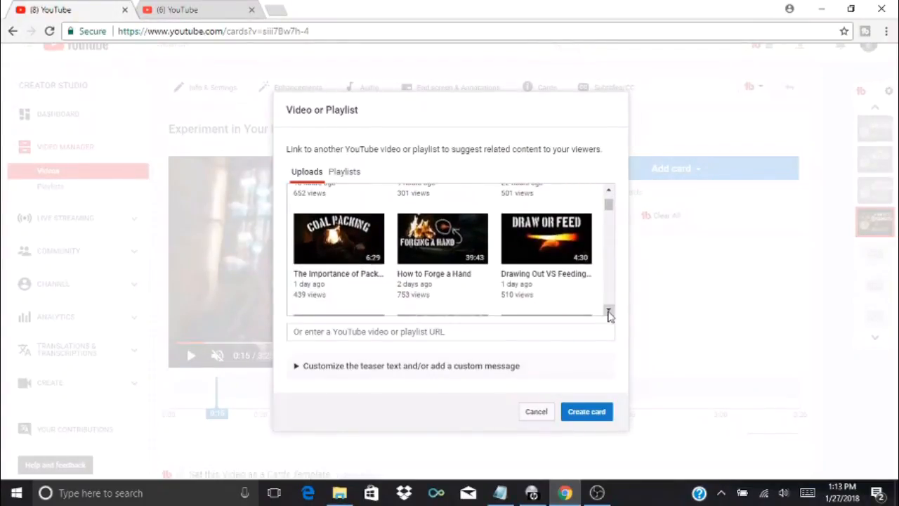
pyautogui.scroll(-3)
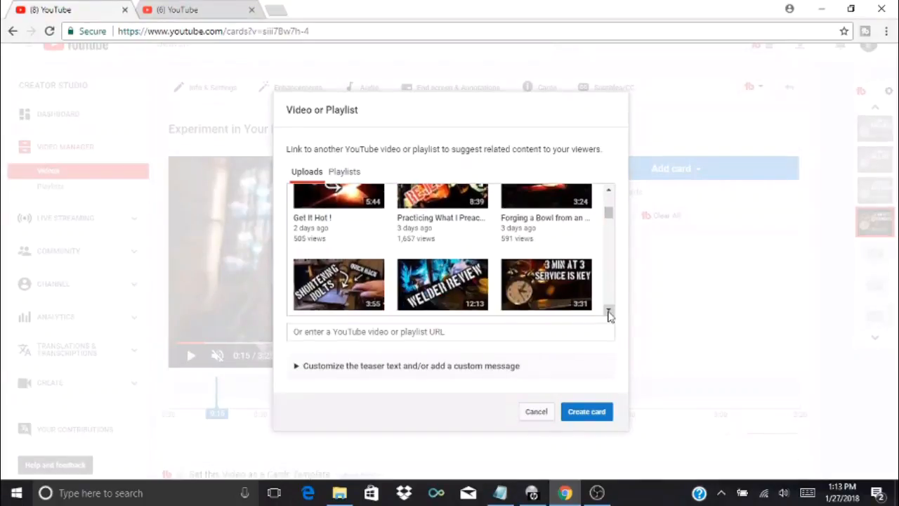
pyautogui.scroll(-3)
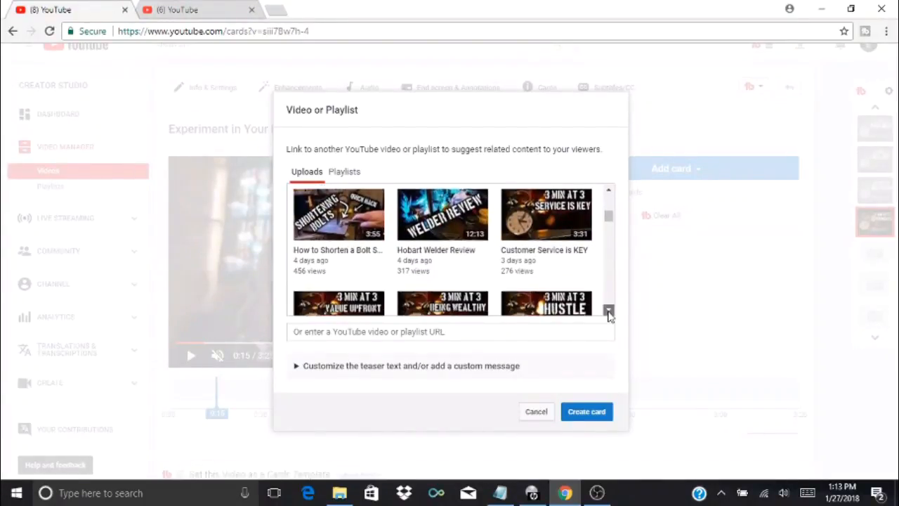
pyautogui.scroll(-3)
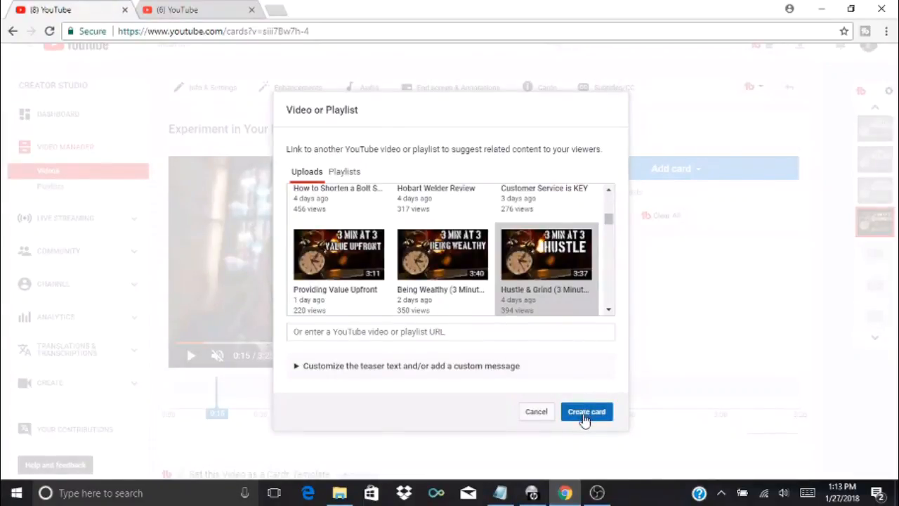
pyautogui.moveTo(551, 281)
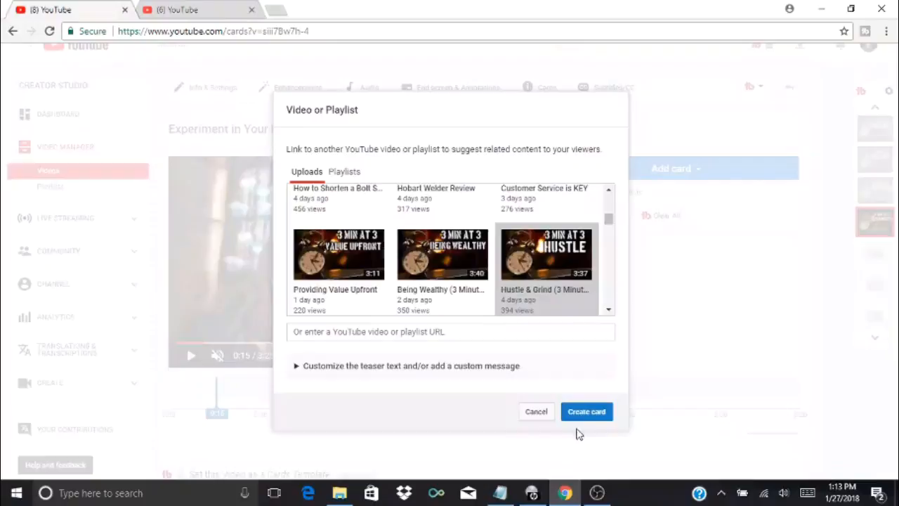
# Step: Create the Hustle & Grind card at 0:15, preview it playing, then move the playhead to 1:00
pyautogui.click(587, 411)
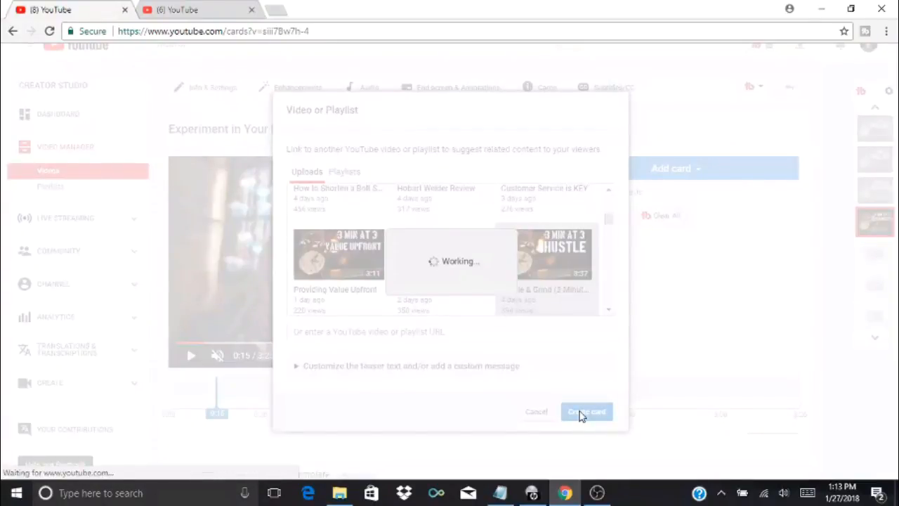
pyautogui.click(587, 411)
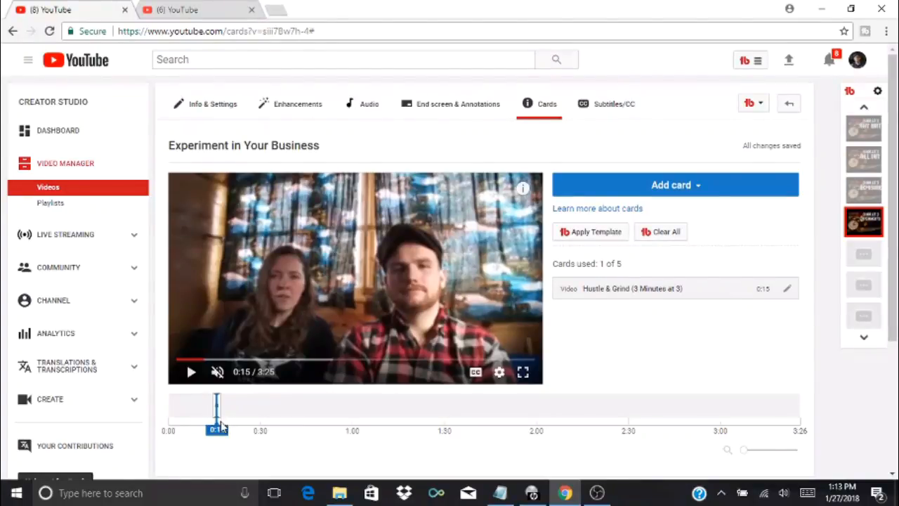
pyautogui.moveTo(216, 415); pyautogui.dragTo(209, 415)
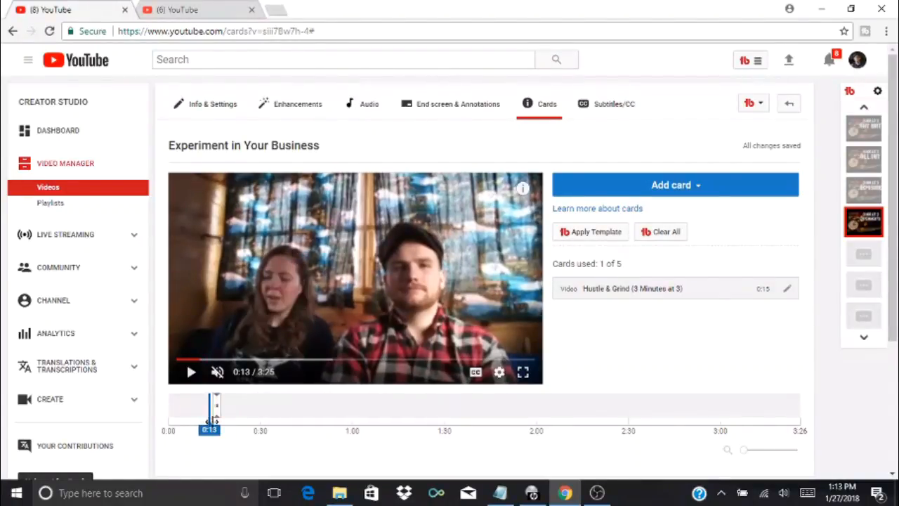
pyautogui.click(191, 371)
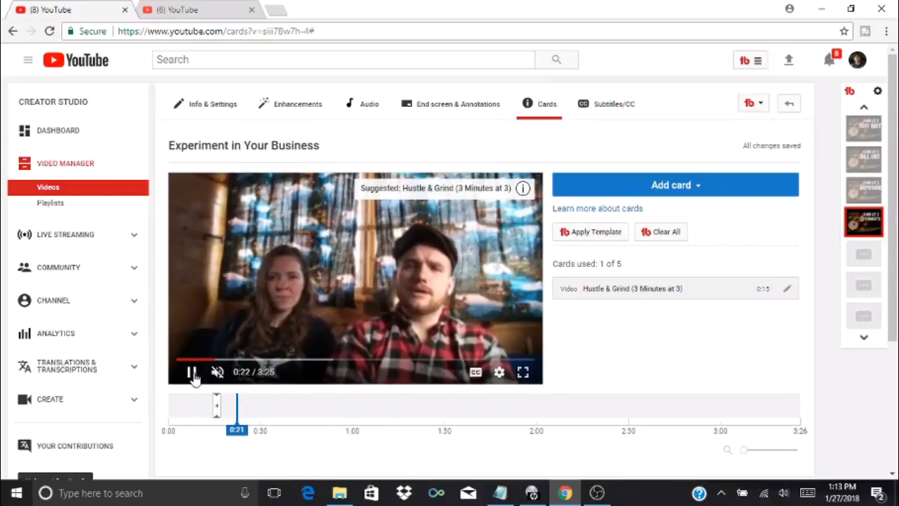
pyautogui.click(191, 372)
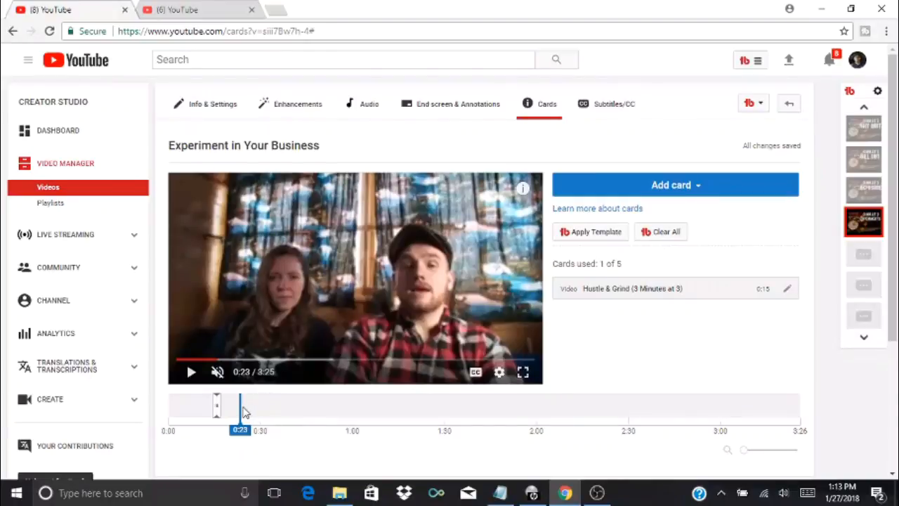
pyautogui.moveTo(240, 404); pyautogui.dragTo(353, 404)
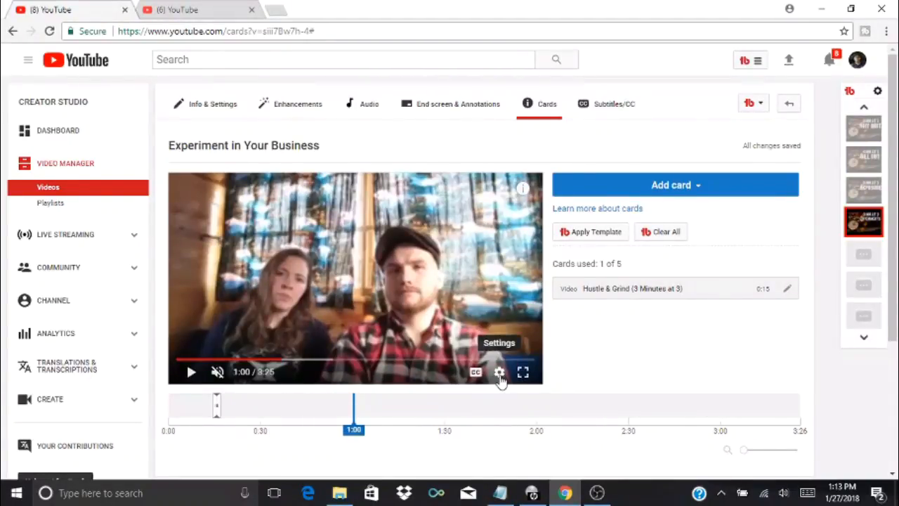
# Step: Add a second card linking the 3 Minutes at 3 Playlist at 1:00
pyautogui.click(674, 184)
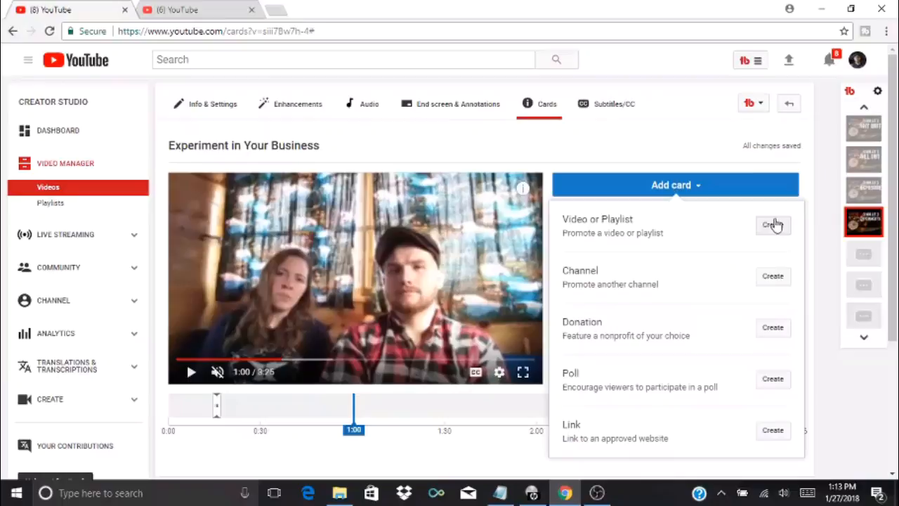
pyautogui.click(773, 225)
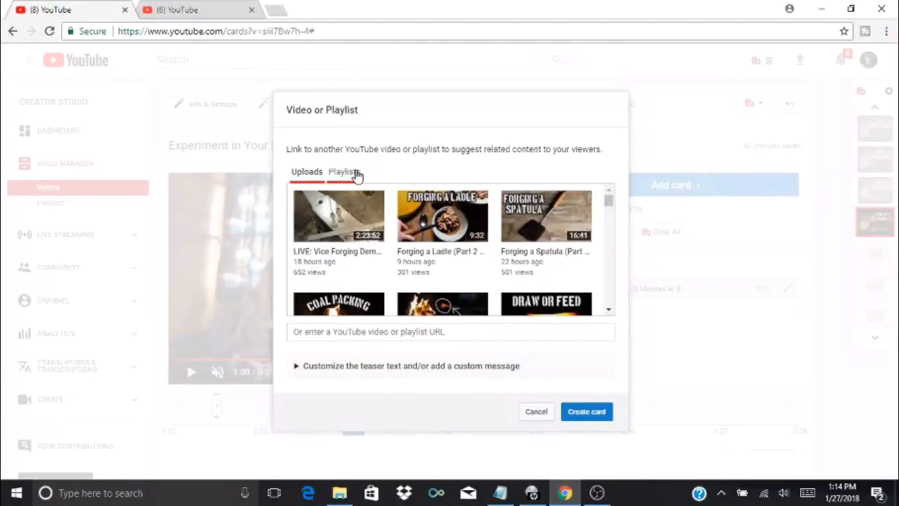
pyautogui.click(343, 172)
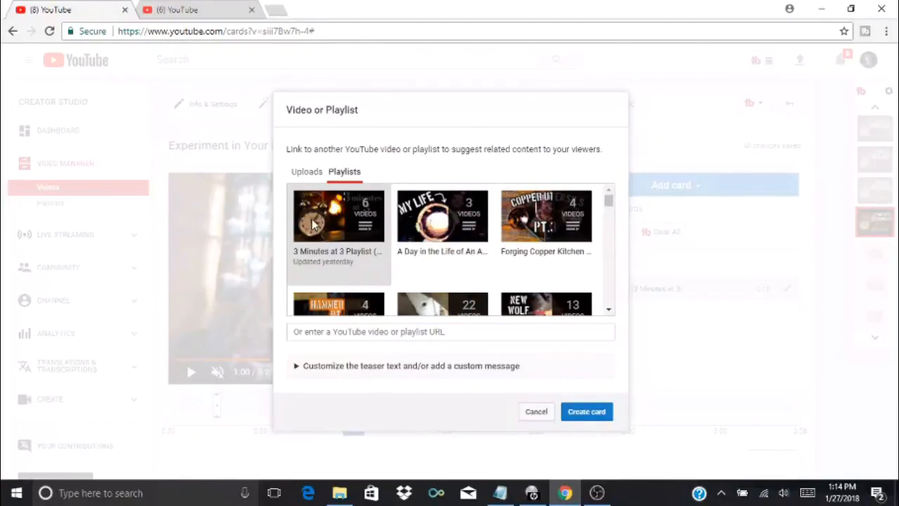
pyautogui.moveTo(316, 223)
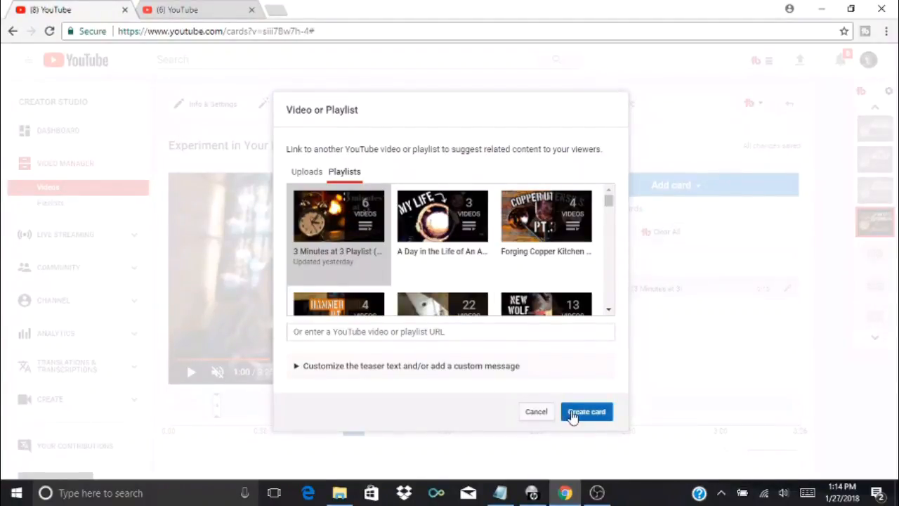
pyautogui.click(587, 411)
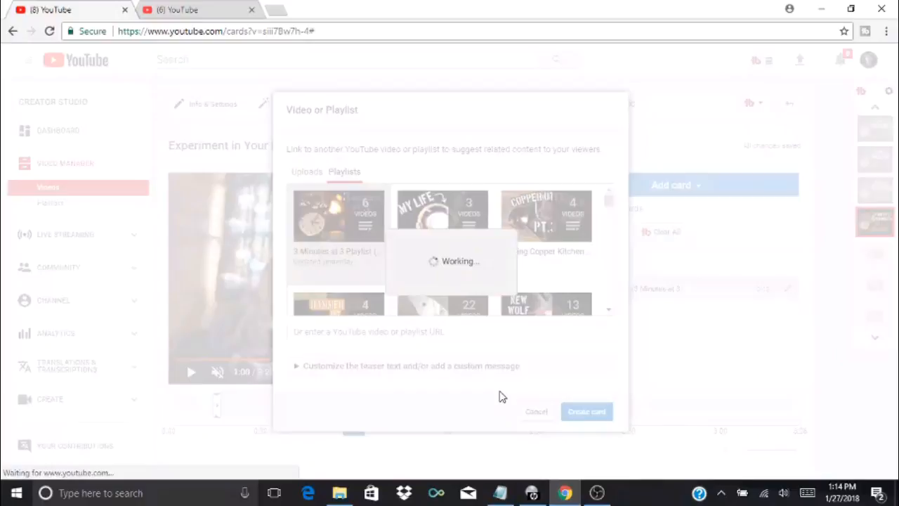
pyautogui.click(586, 411)
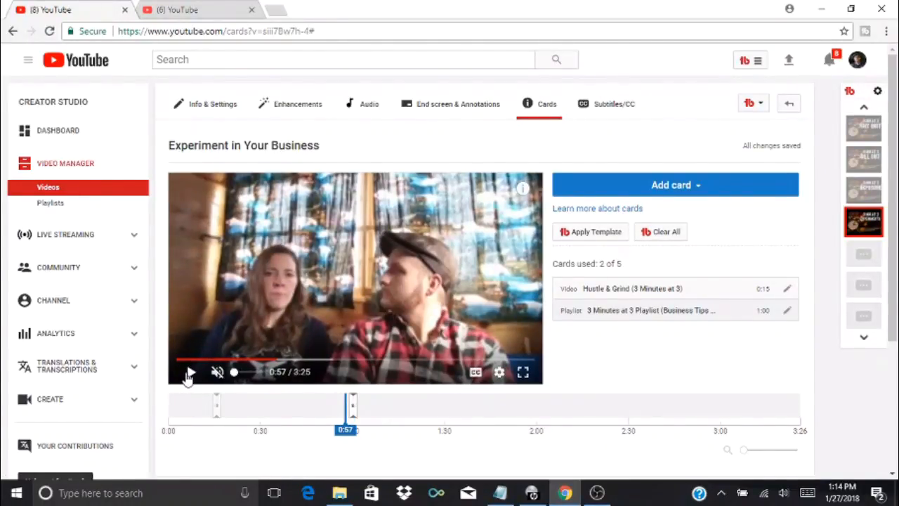
# Step: Play past the 1:00 playlist card and pause around 1:04
pyautogui.click(191, 372)
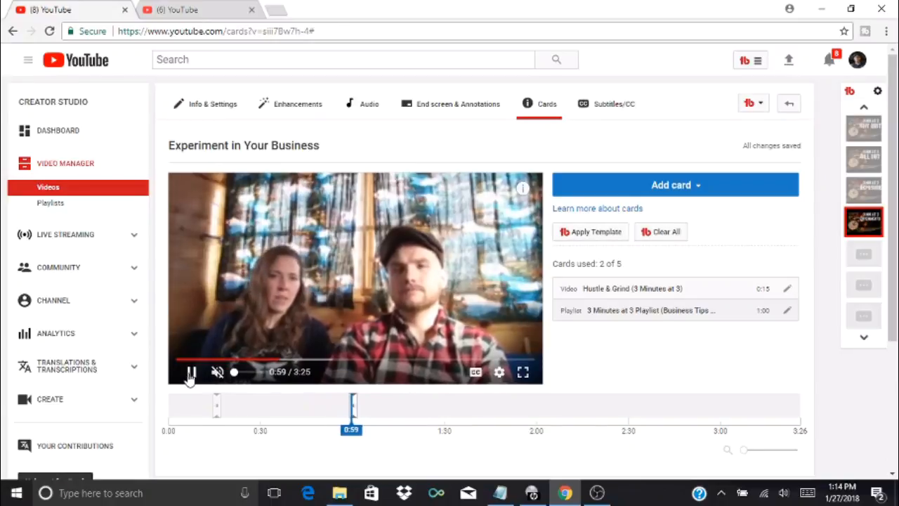
pyautogui.click(190, 372)
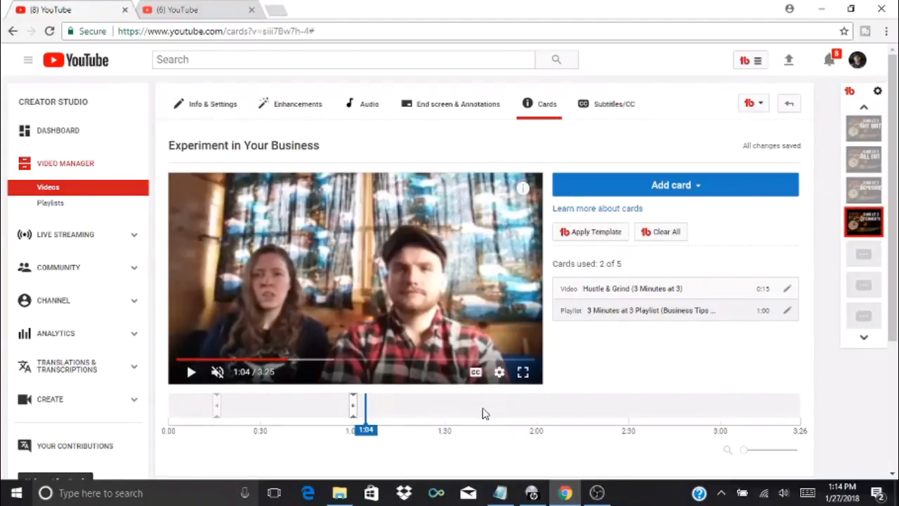
pyautogui.moveTo(539, 419)
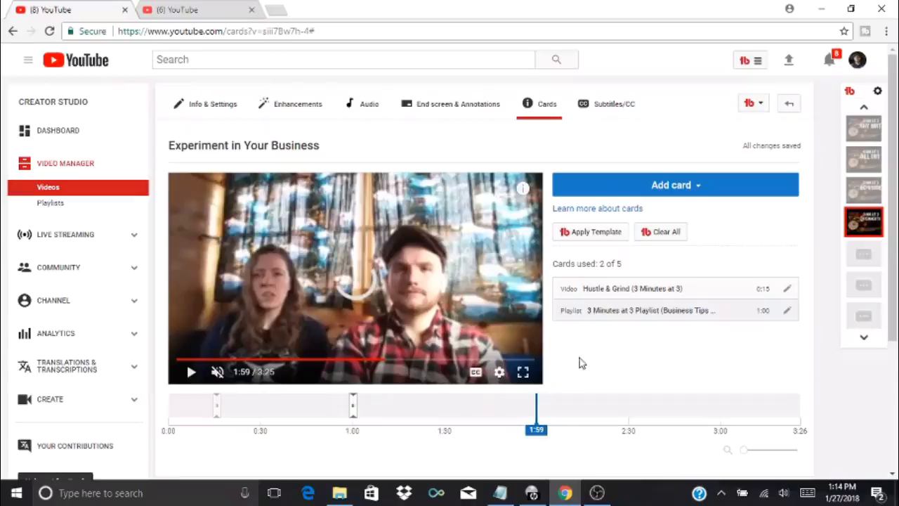
# Step: Start a Channel card at 1:59 and cancel it without saving
pyautogui.click(671, 184)
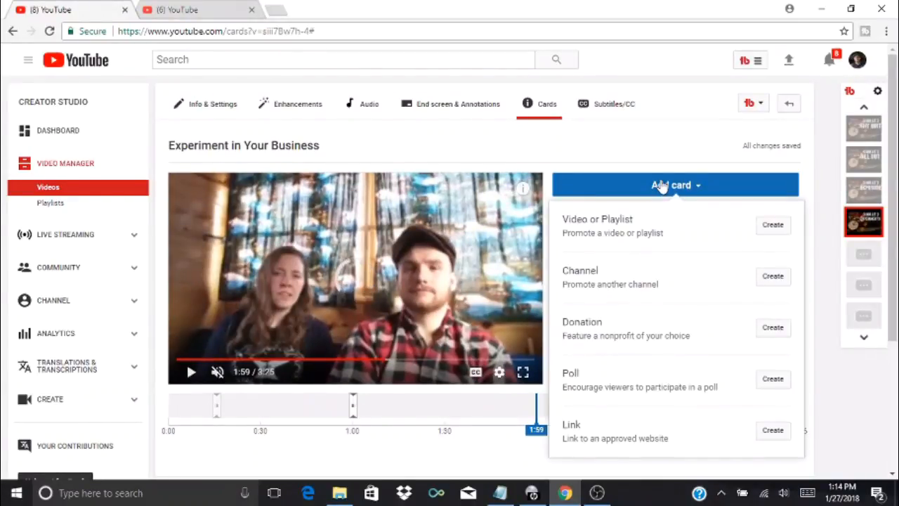
pyautogui.moveTo(631, 275)
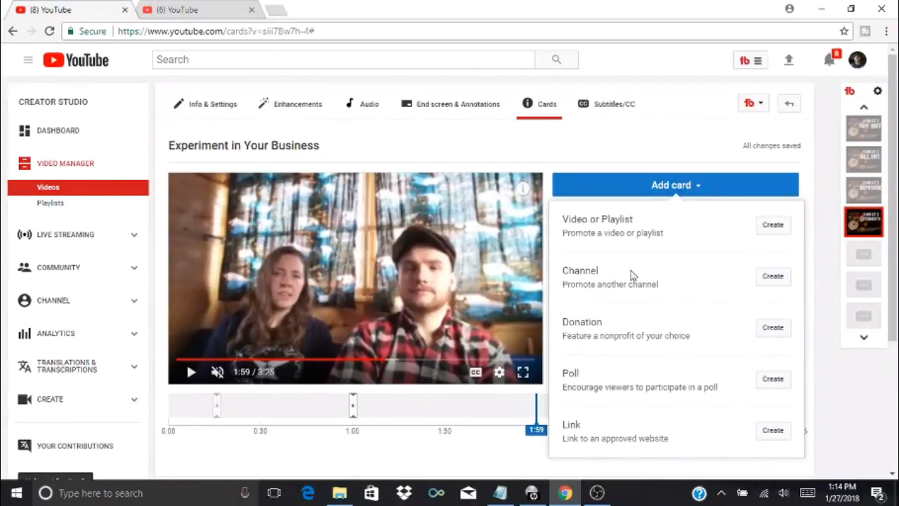
pyautogui.click(773, 275)
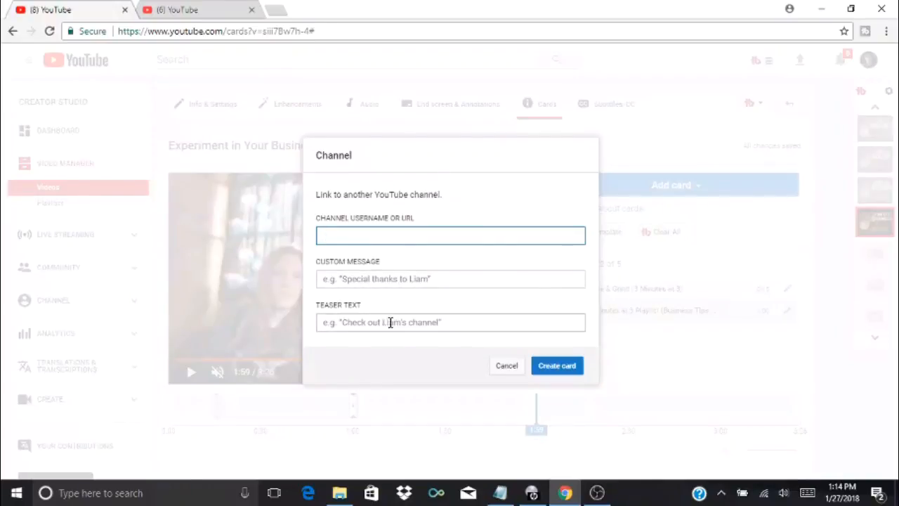
pyautogui.moveTo(506, 365)
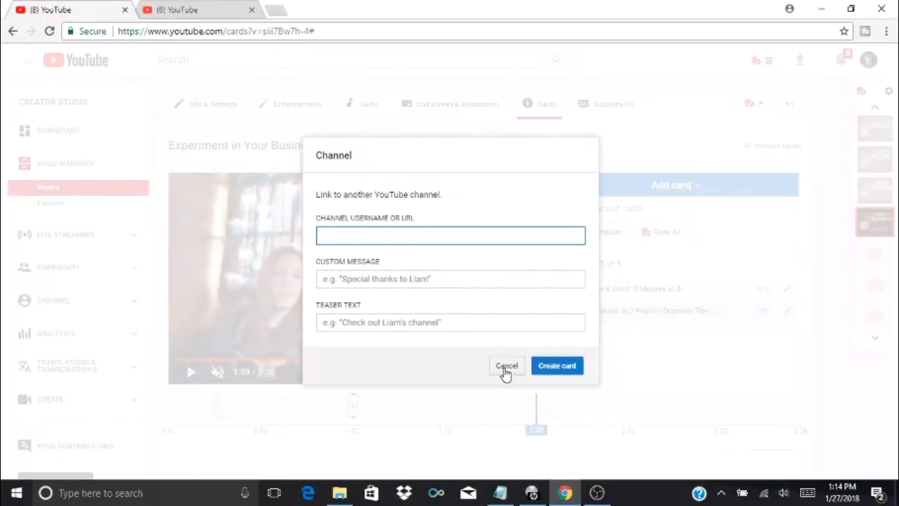
pyautogui.click(506, 365)
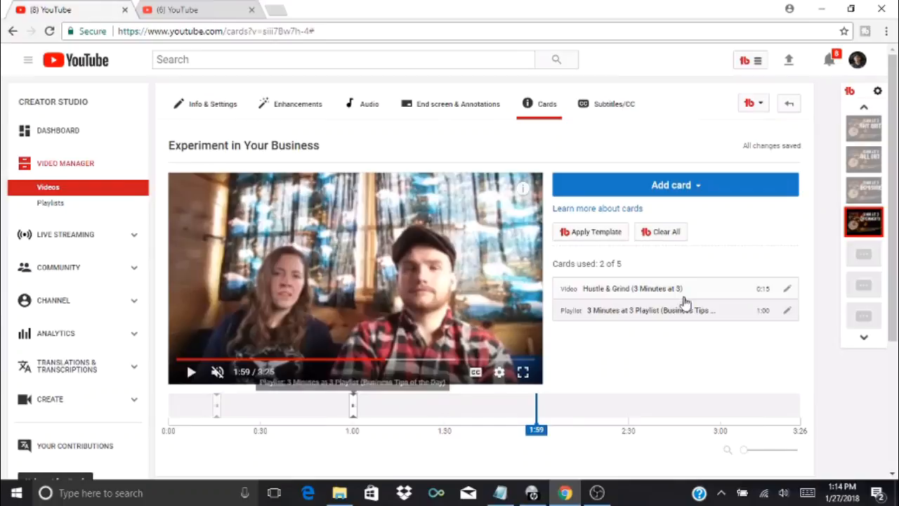
# Step: Start a Donation card, dismiss it, and bring the card type list back up
pyautogui.click(675, 185)
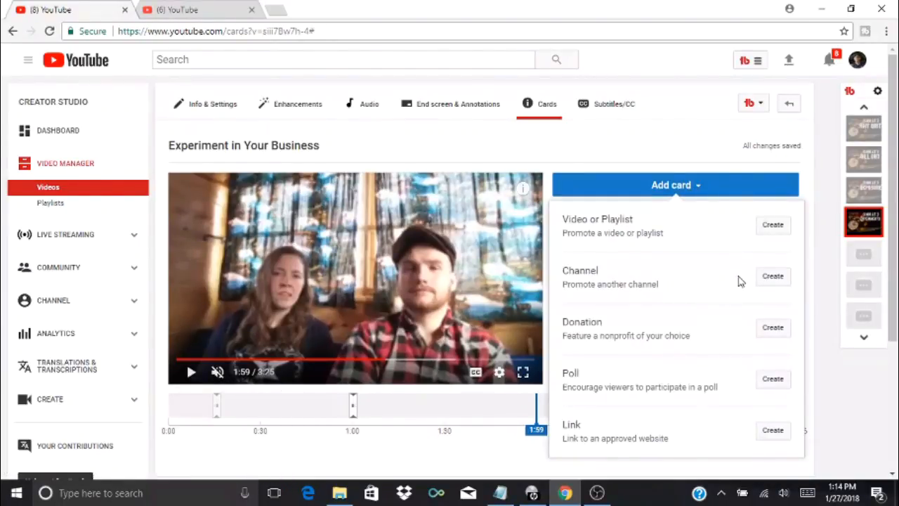
pyautogui.moveTo(758, 336)
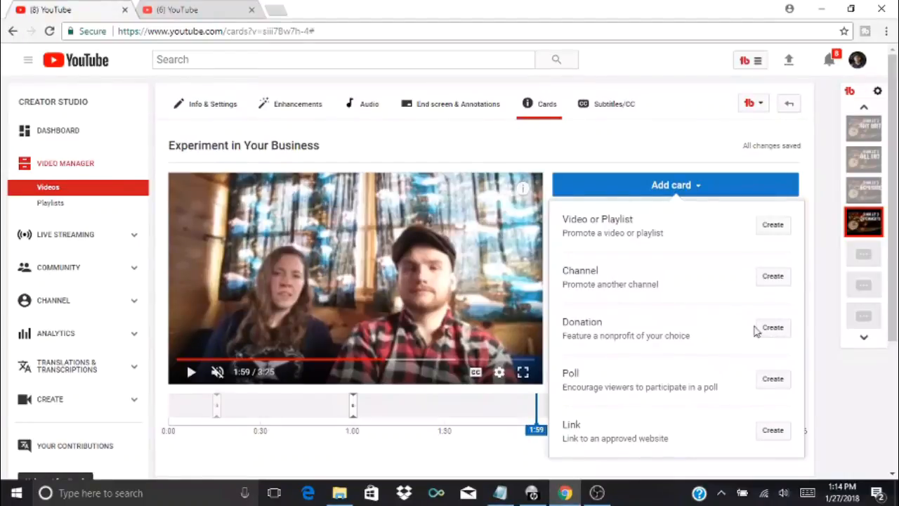
pyautogui.click(773, 327)
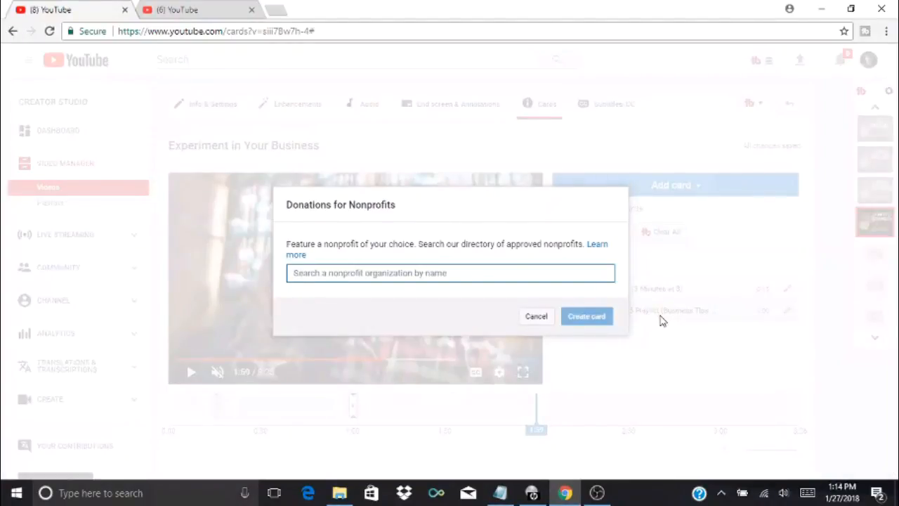
pyautogui.moveTo(362, 236)
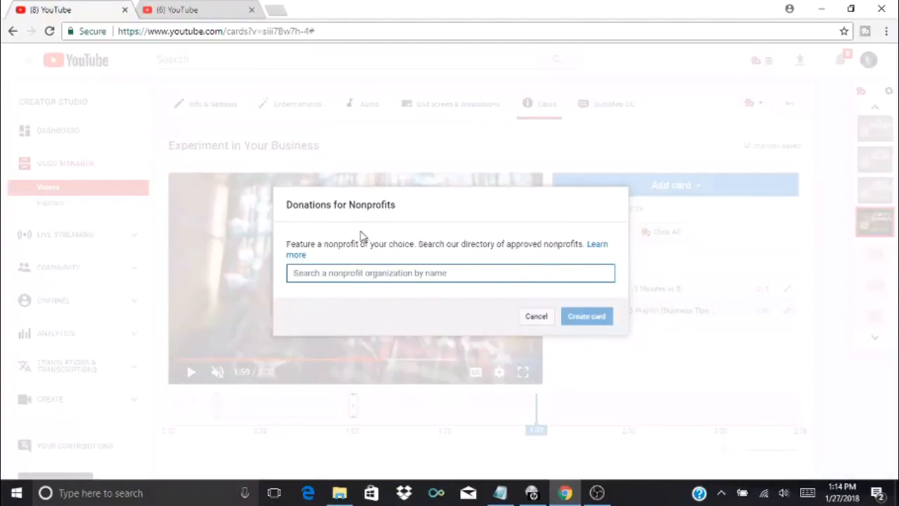
pyautogui.moveTo(470, 264)
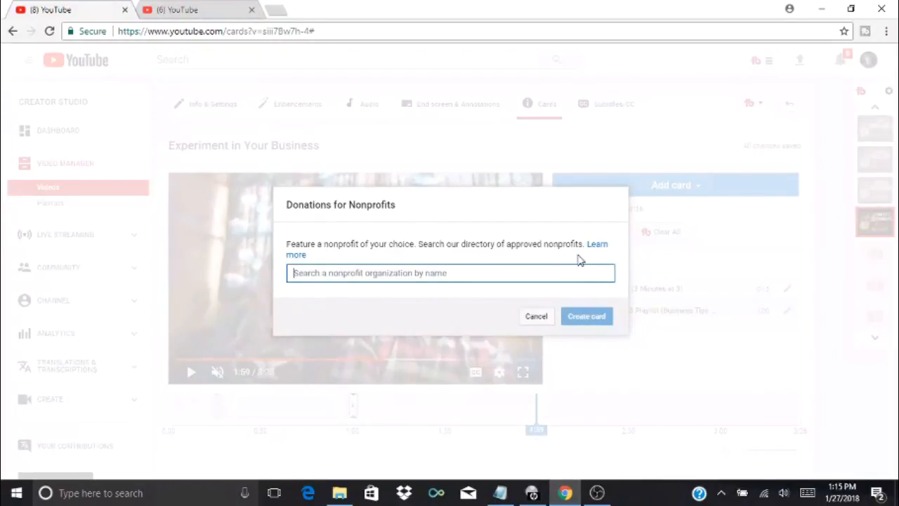
pyautogui.moveTo(598, 247)
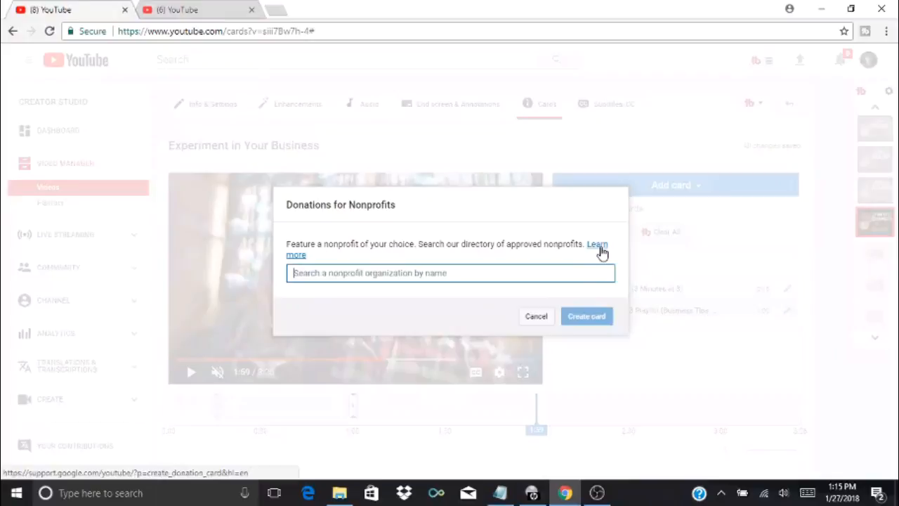
pyautogui.click(536, 317)
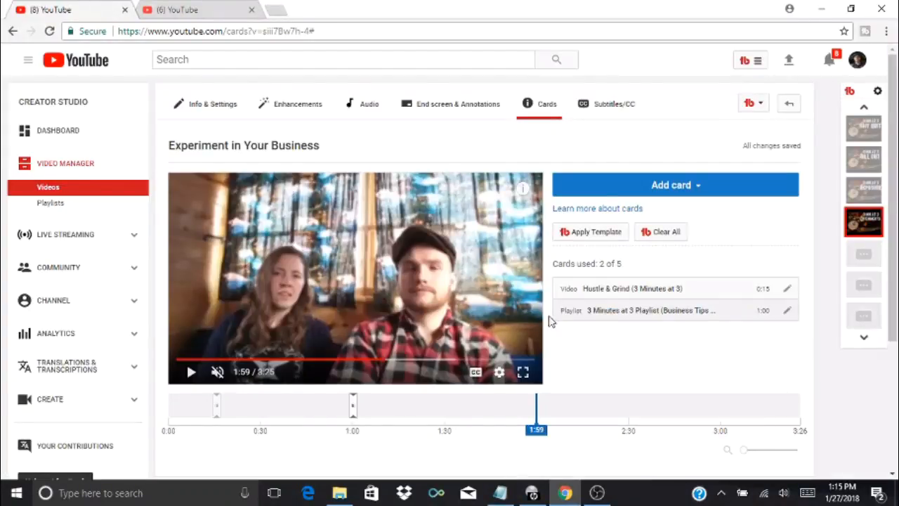
pyautogui.click(671, 185)
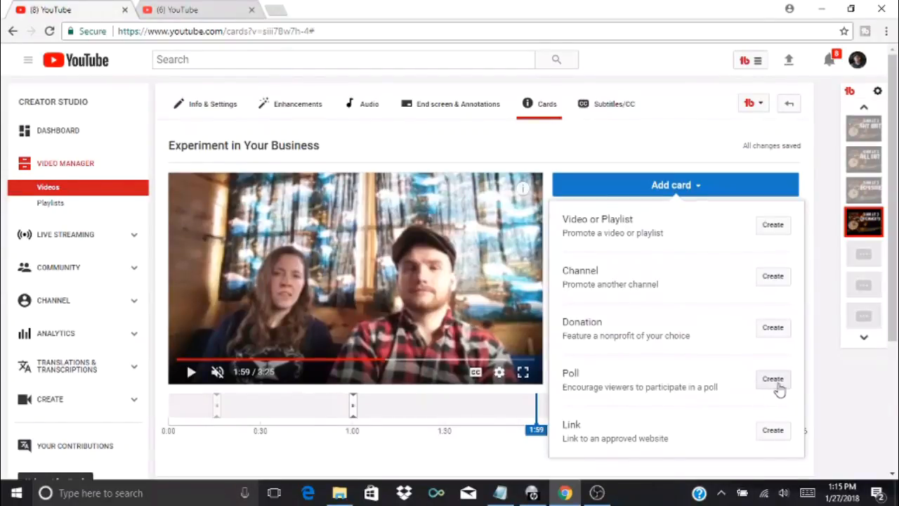
# Step: Create a poll card 'What is your favorite type of metal to forge?' with choices Mild Steel and 1040
pyautogui.click(772, 378)
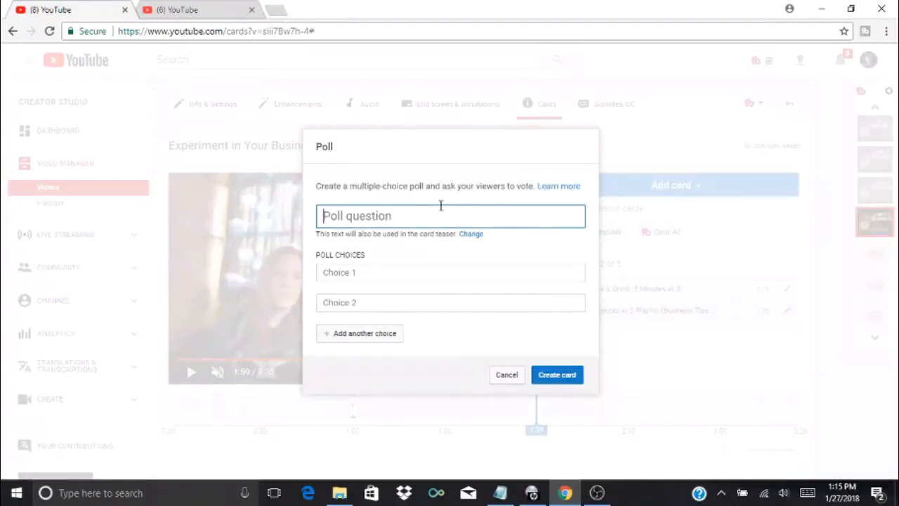
pyautogui.moveTo(380, 199)
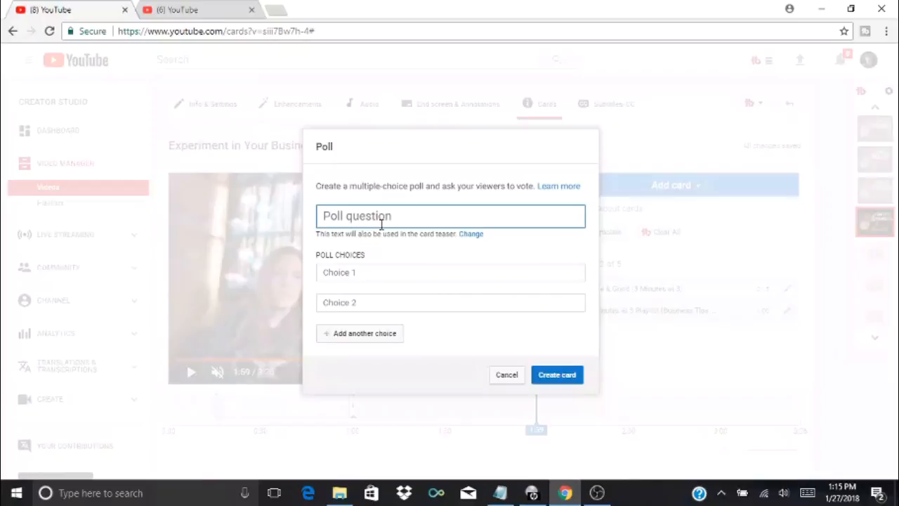
pyautogui.write('What is your fa')
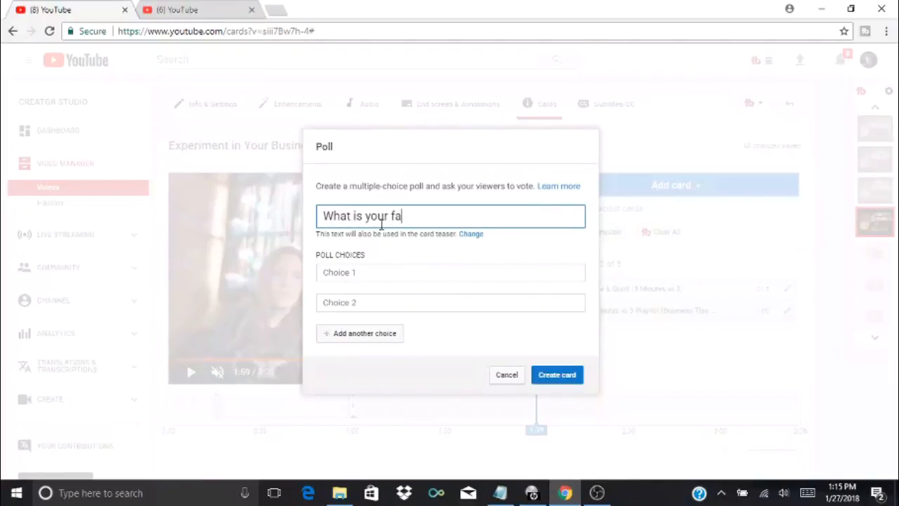
pyautogui.write('vorite')
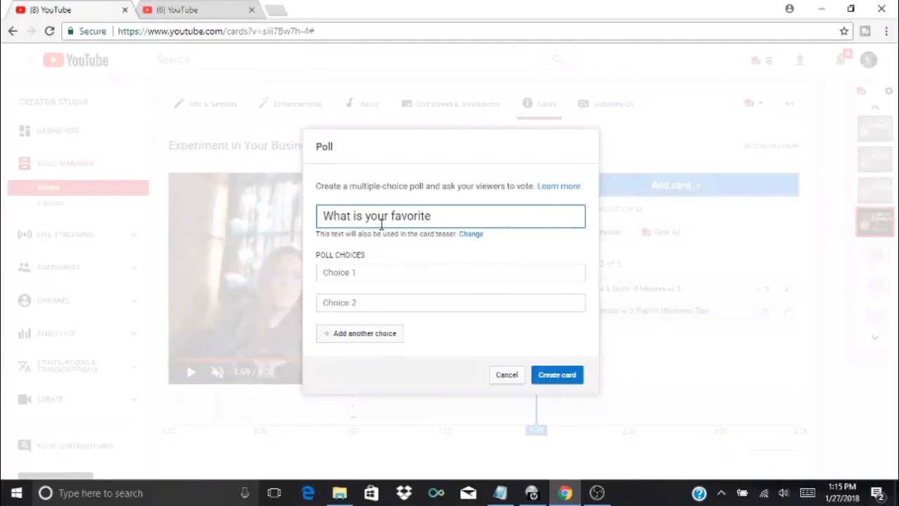
pyautogui.write('type of metal')
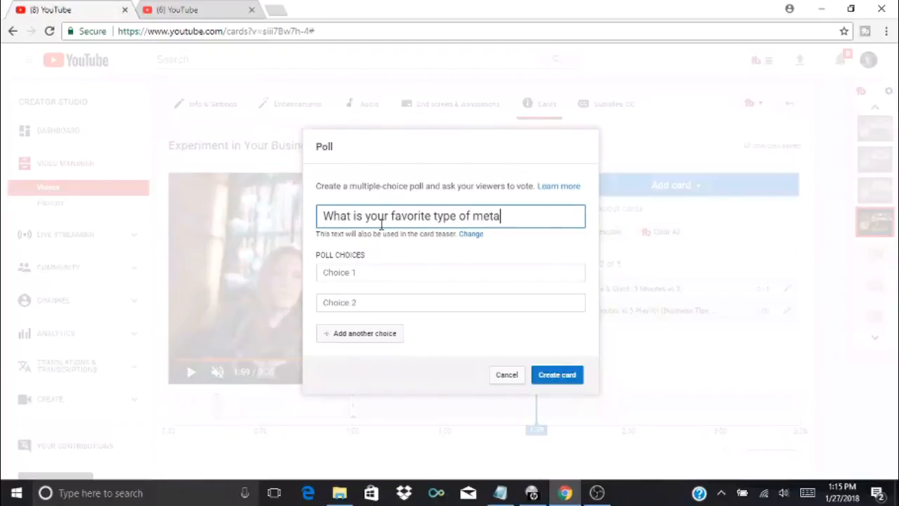
pyautogui.write('to forge?')
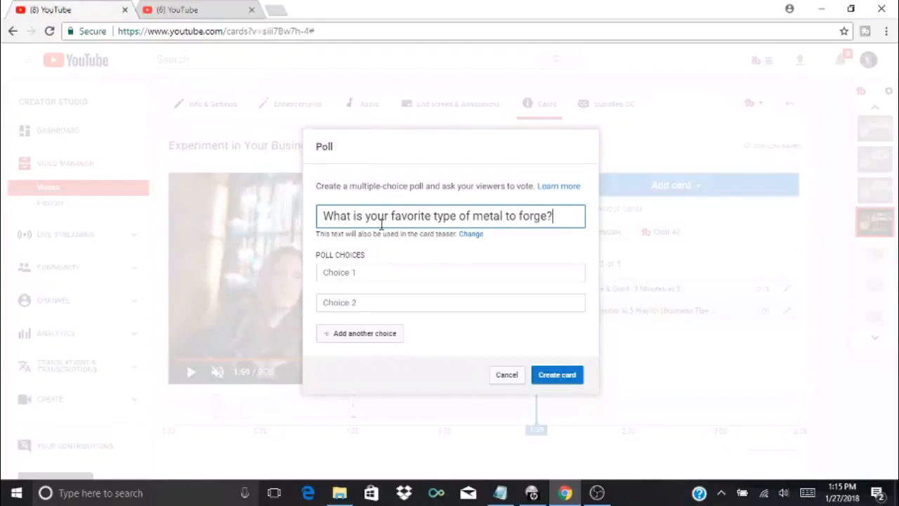
pyautogui.click(451, 272)
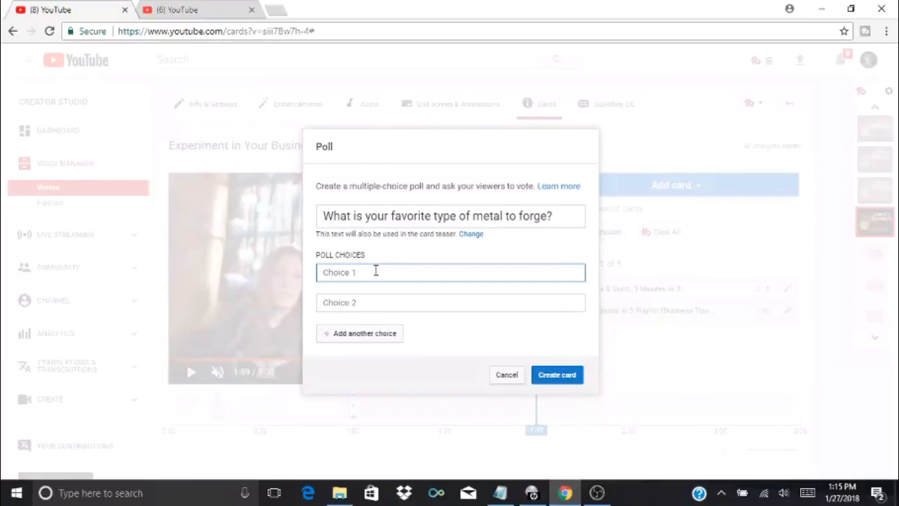
pyautogui.write('Mild Steel')
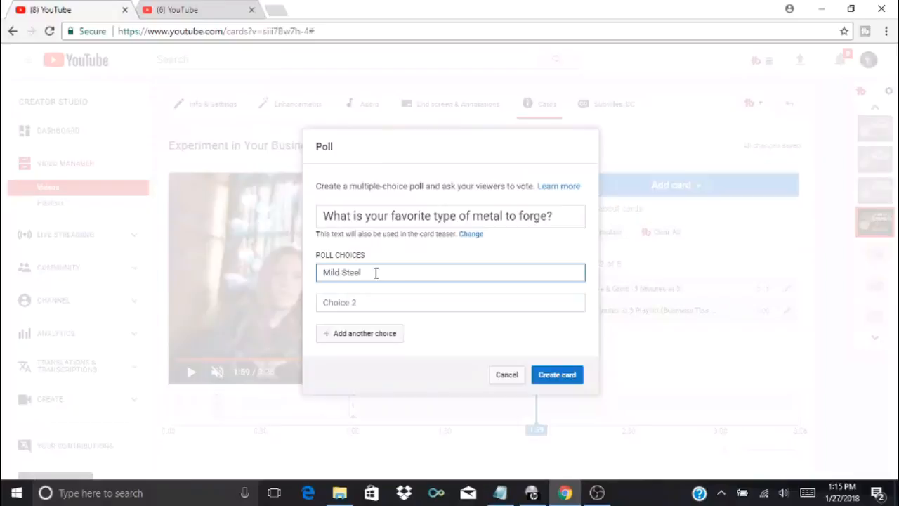
pyautogui.write('10')
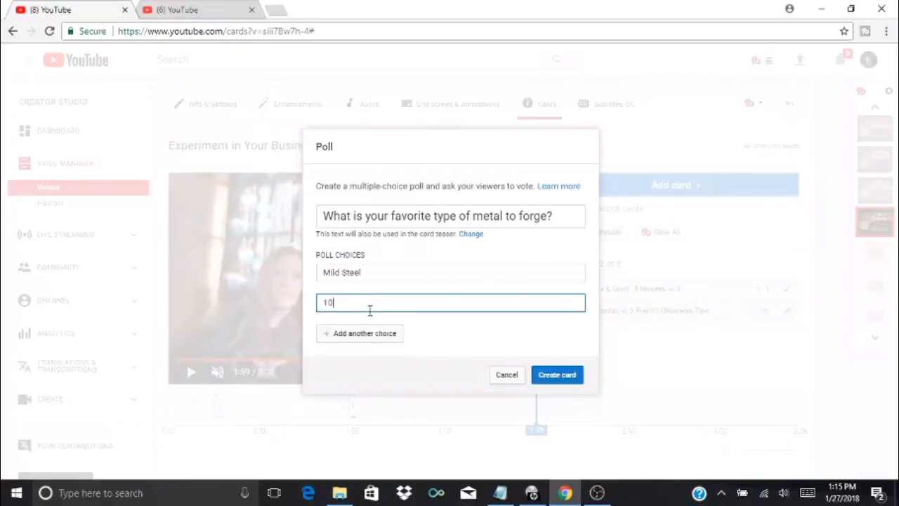
pyautogui.write('40')
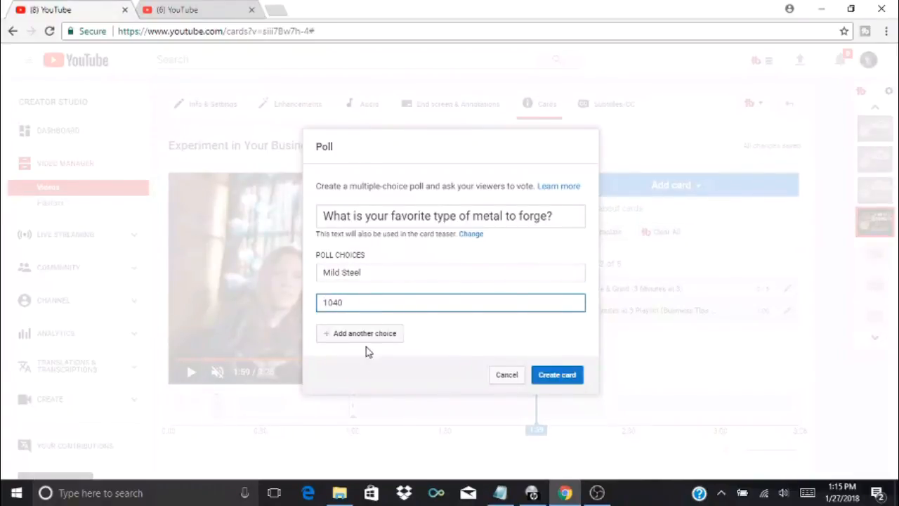
pyautogui.click(556, 375)
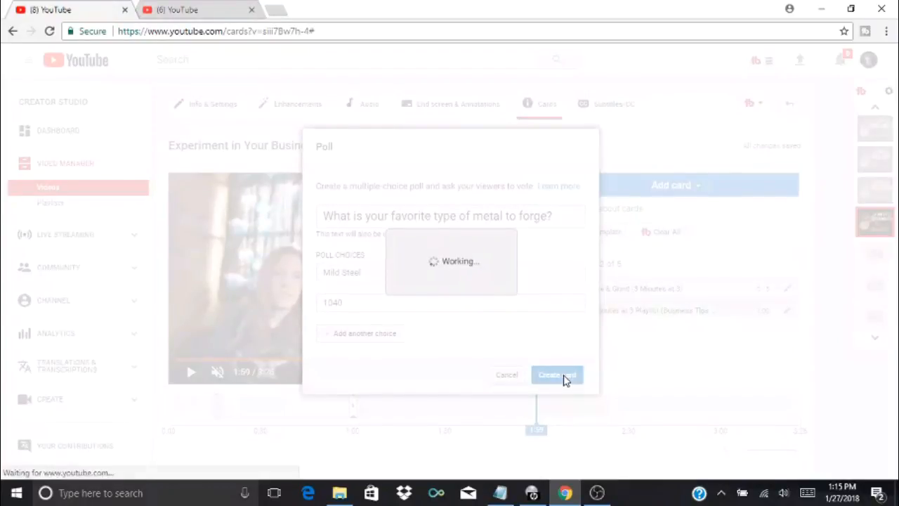
pyautogui.click(556, 374)
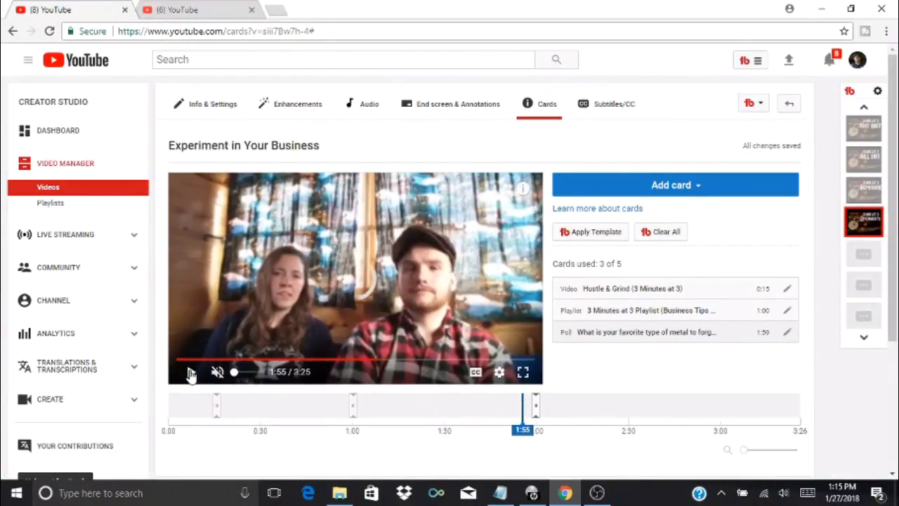
pyautogui.click(191, 372)
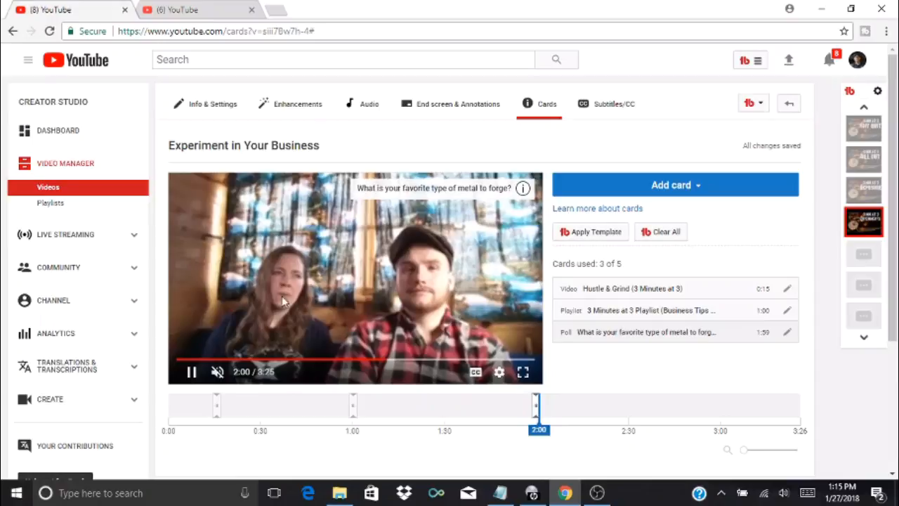
pyautogui.click(191, 372)
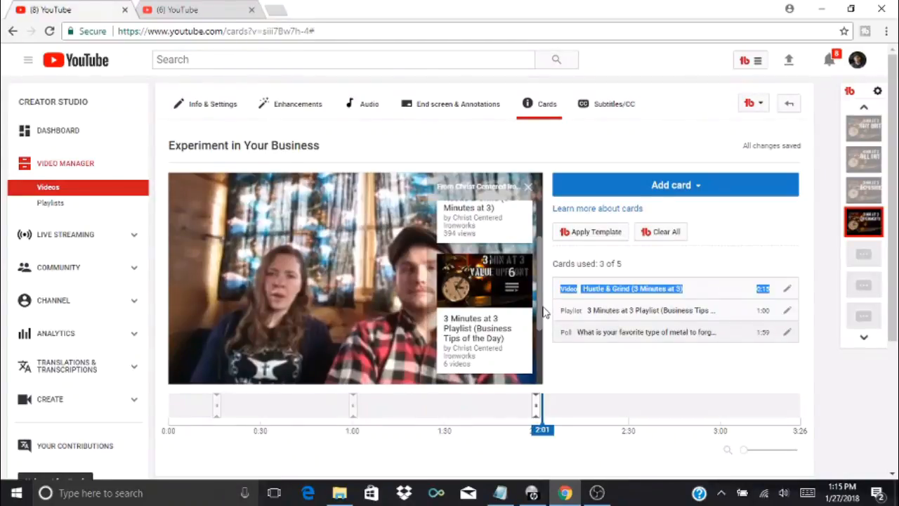
pyautogui.click(646, 310)
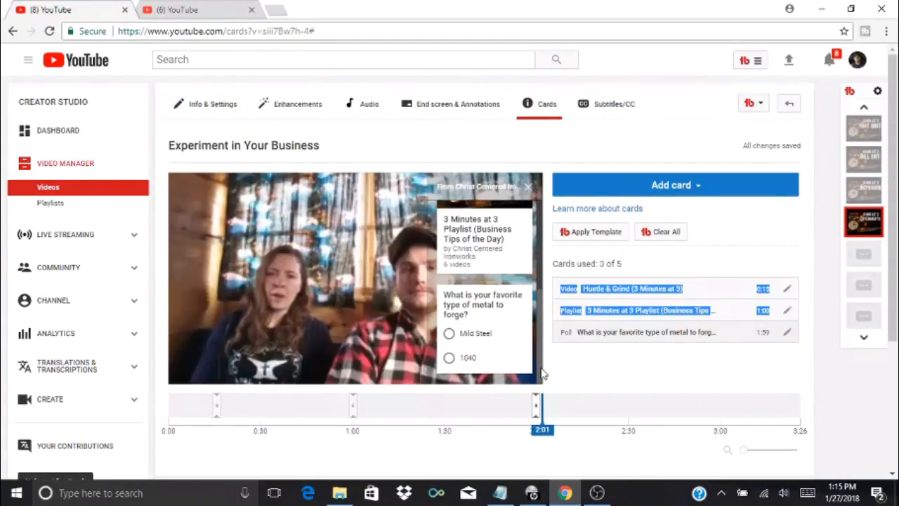
pyautogui.moveTo(511, 289)
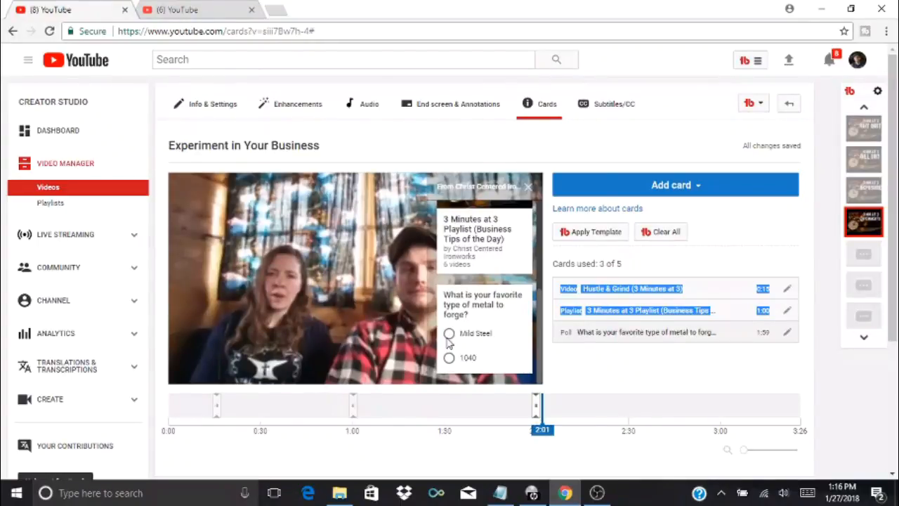
pyautogui.moveTo(453, 376)
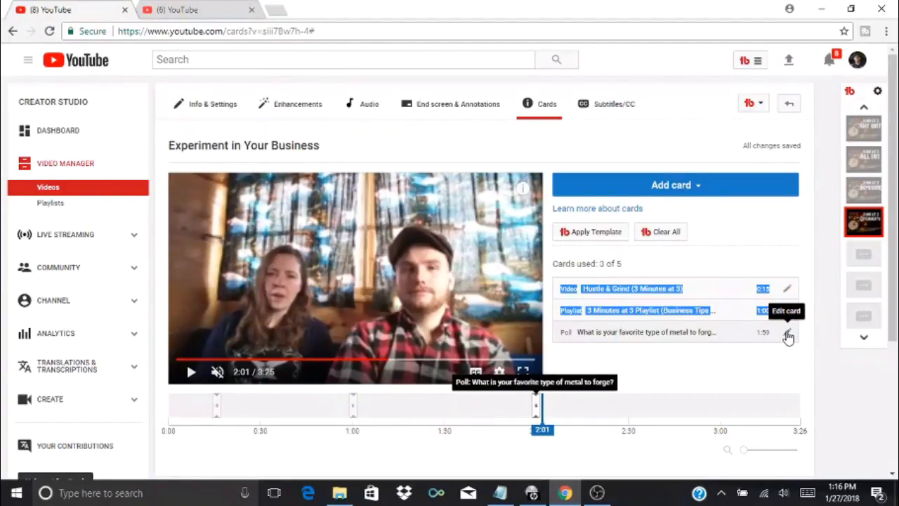
# Step: Delete the poll card from its edit dialog, leaving two of five cards
pyautogui.click(787, 335)
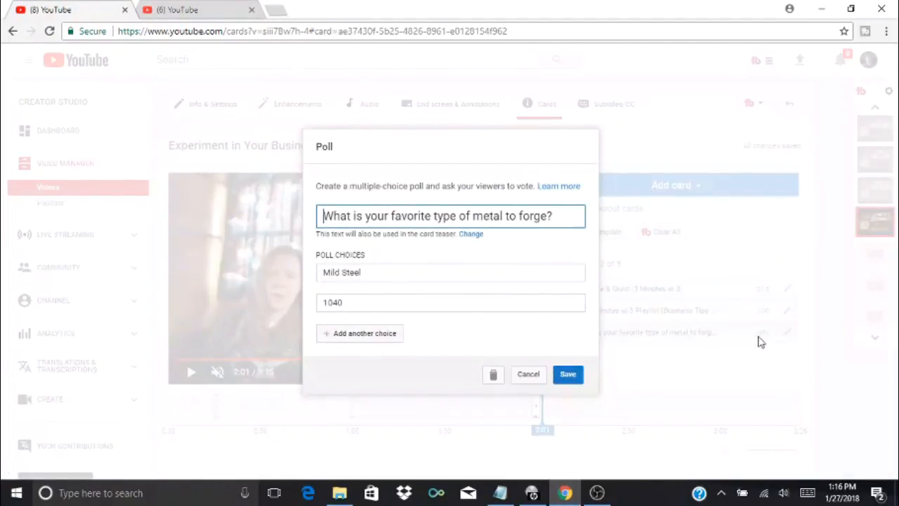
pyautogui.click(568, 373)
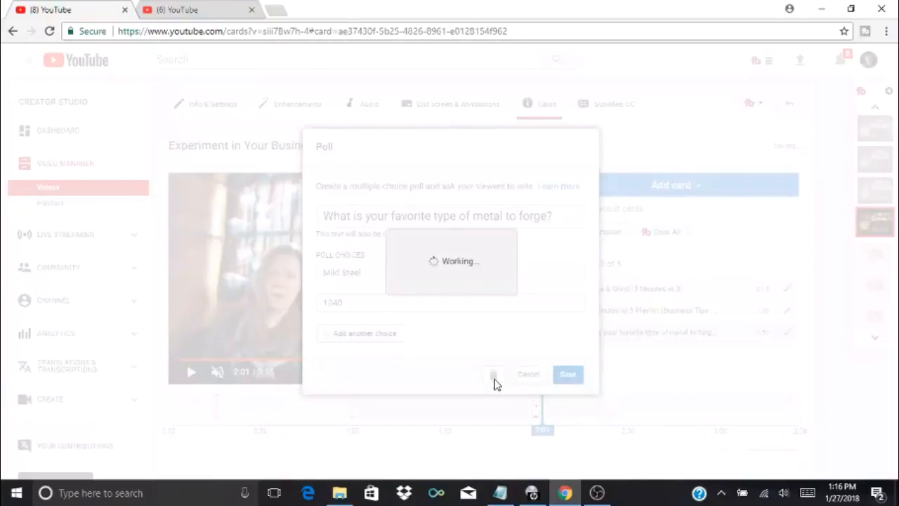
pyautogui.click(568, 373)
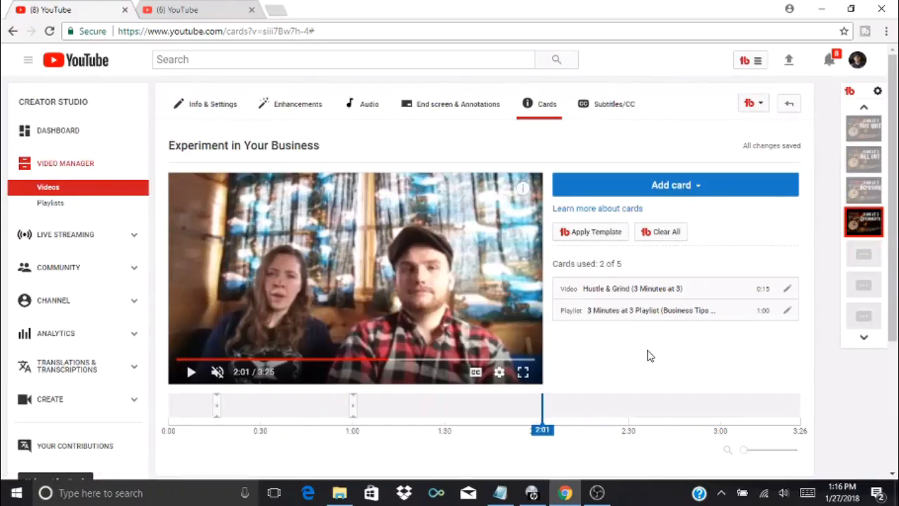
pyautogui.click(674, 185)
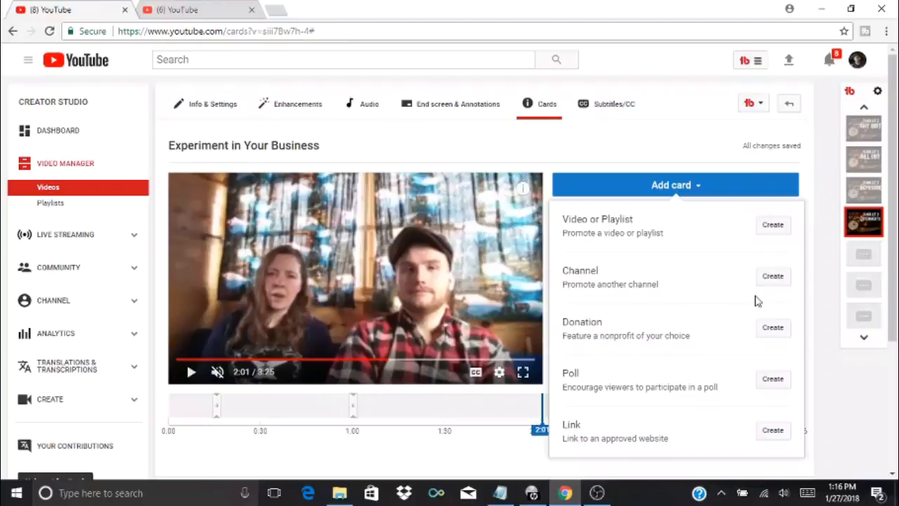
pyautogui.moveTo(787, 448)
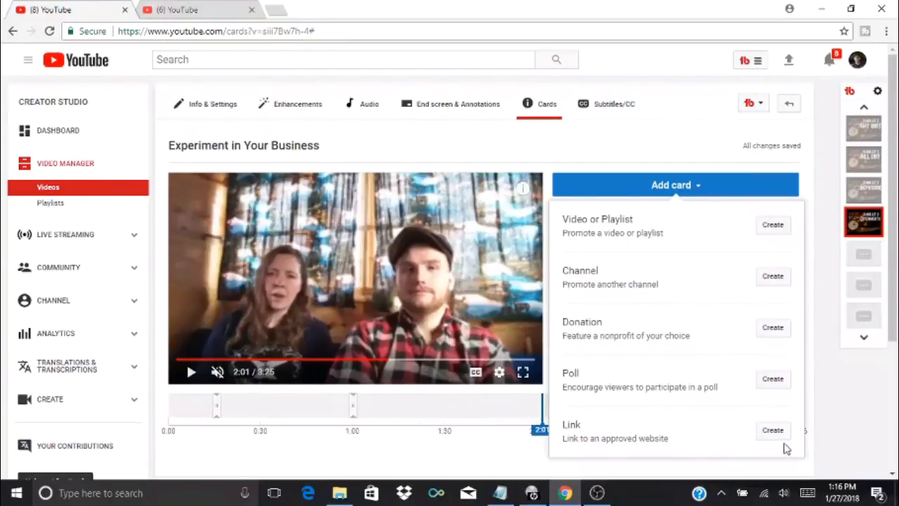
pyautogui.click(773, 430)
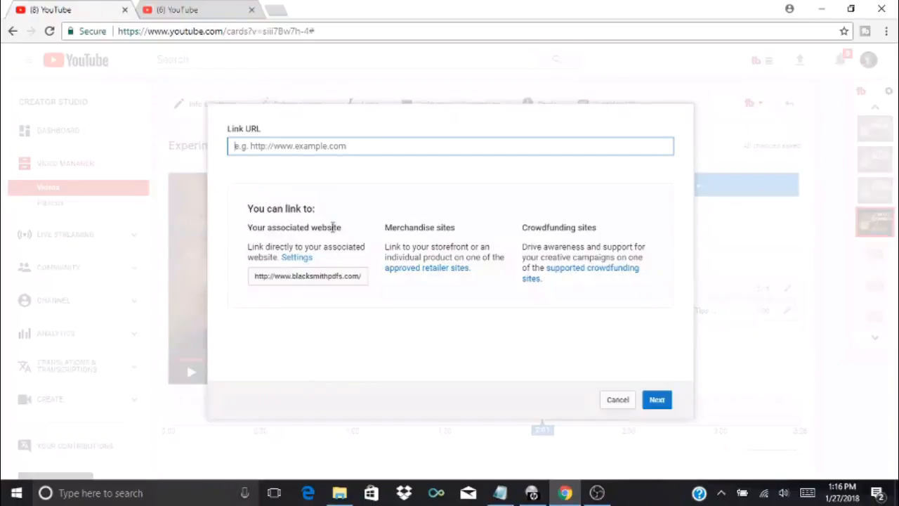
pyautogui.moveTo(398, 230)
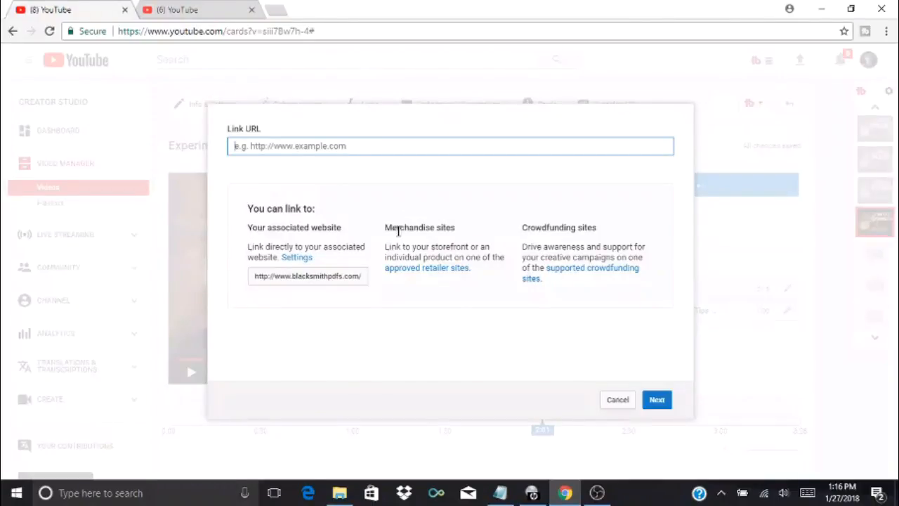
pyautogui.moveTo(459, 243)
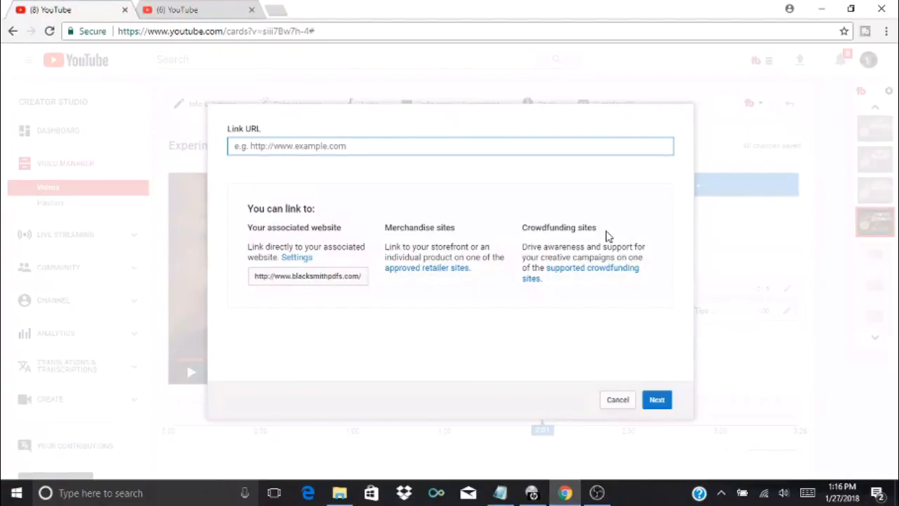
pyautogui.moveTo(342, 232)
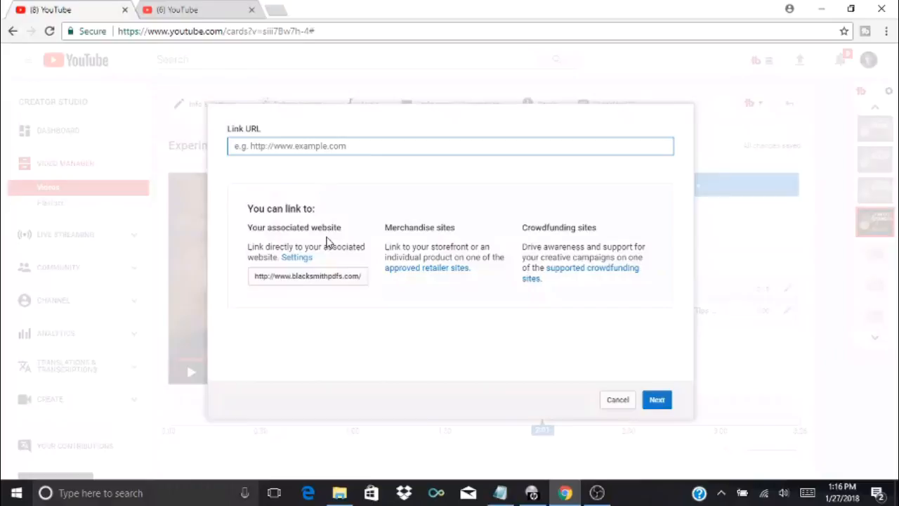
pyautogui.moveTo(328, 244)
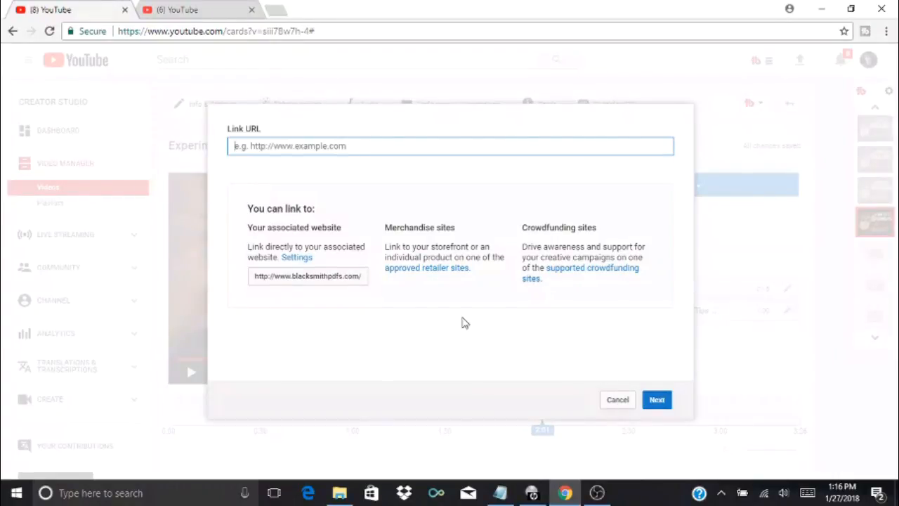
pyautogui.moveTo(327, 286)
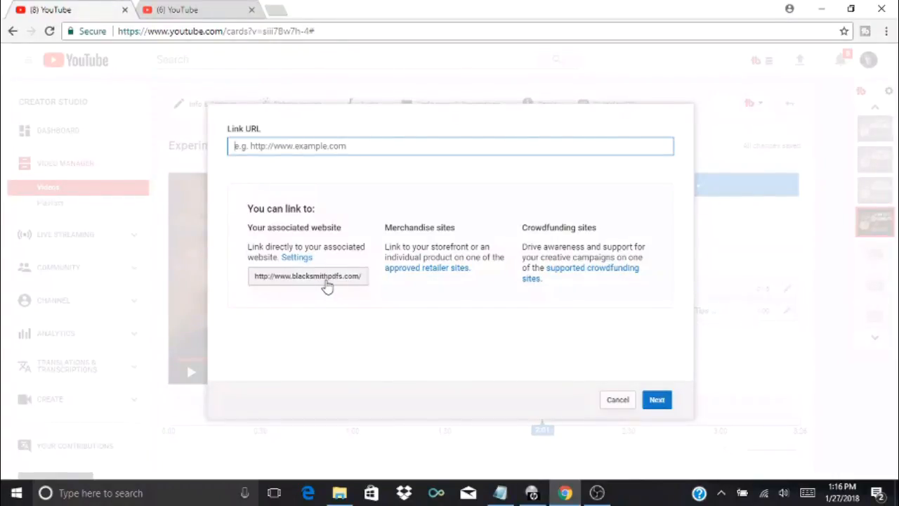
pyautogui.click(308, 275)
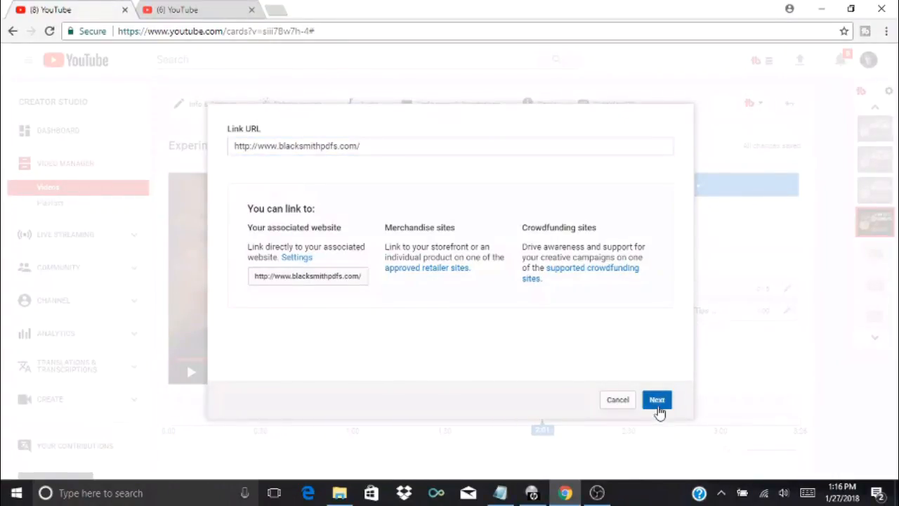
# Step: Create the link card titled 'Our blacksmith website' with call to action 'Stop by today.' and teaser 'Visit now!'
pyautogui.click(657, 399)
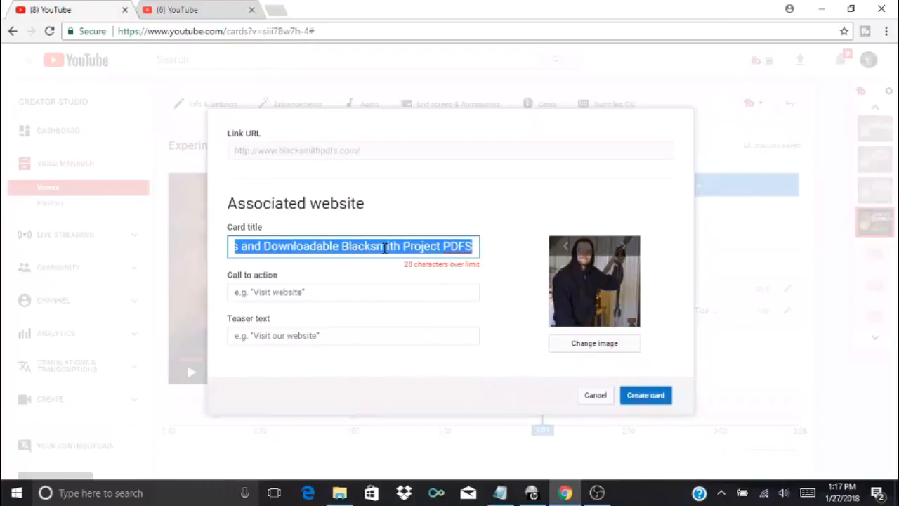
pyautogui.write('OUr')
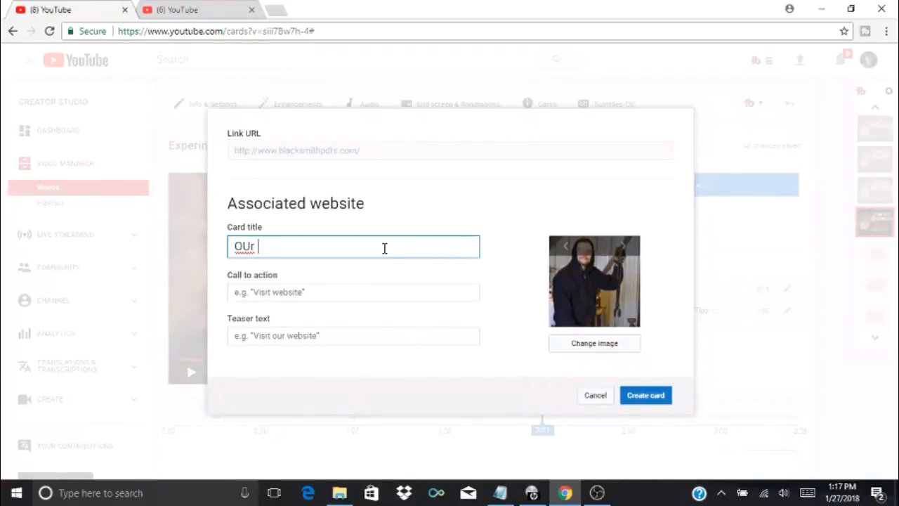
pyautogui.write('Our blacksmith')
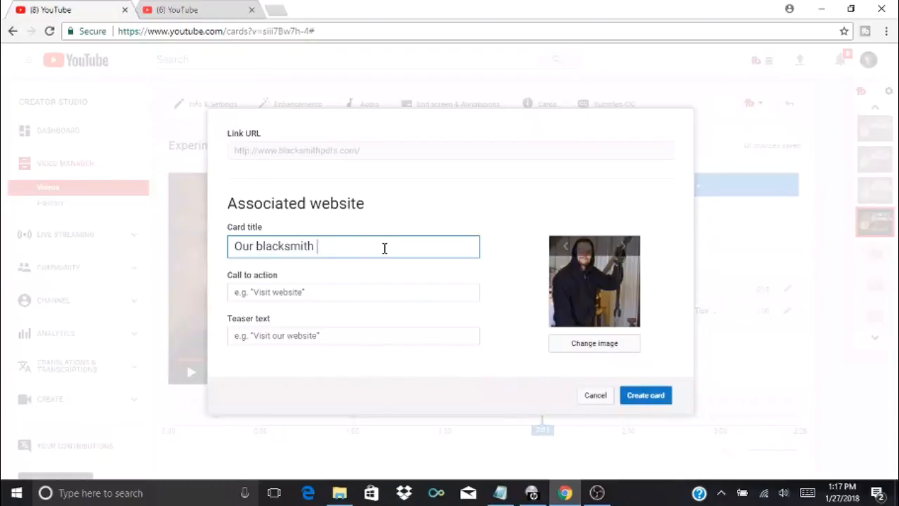
pyautogui.write('website')
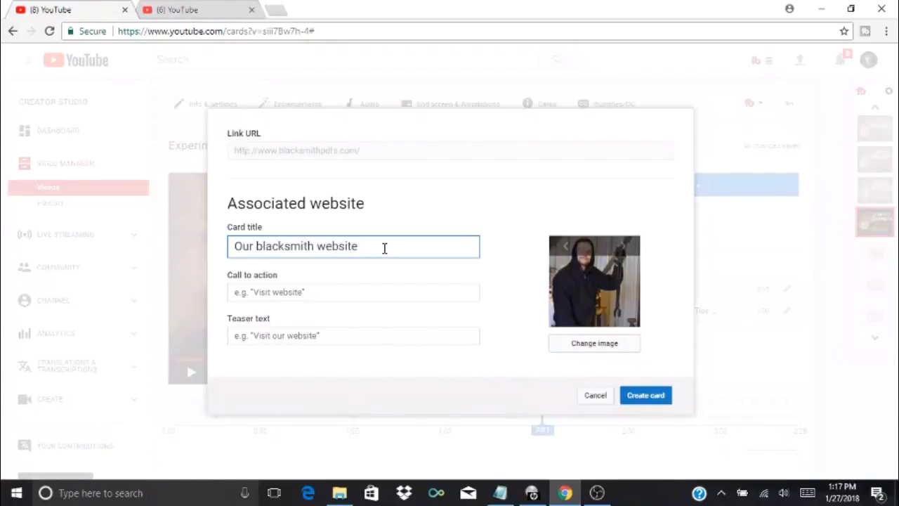
pyautogui.write('Visit')
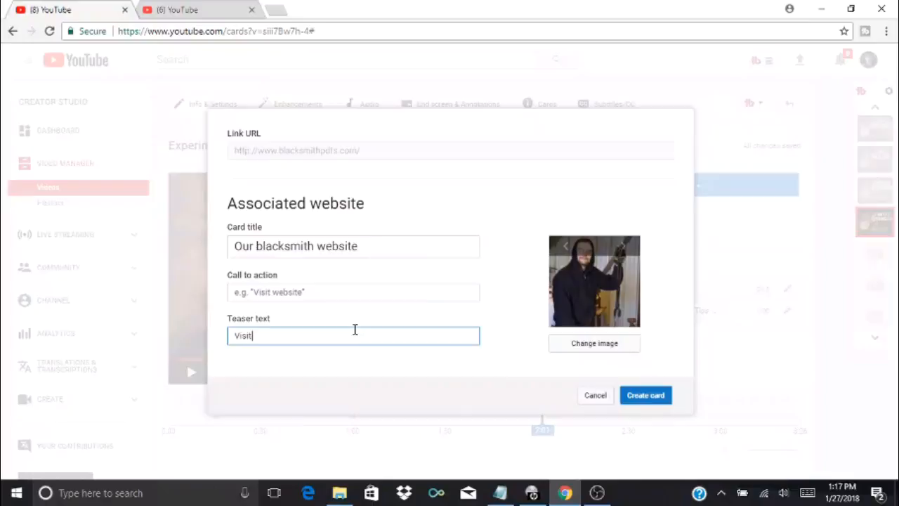
pyautogui.write('now!')
pyautogui.click(353, 293)
pyautogui.write('Stop by today.')
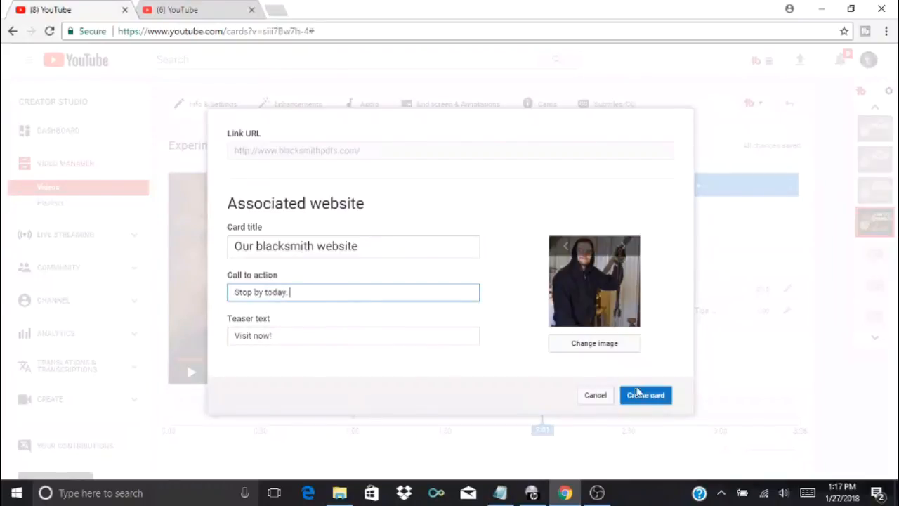
pyautogui.click(645, 395)
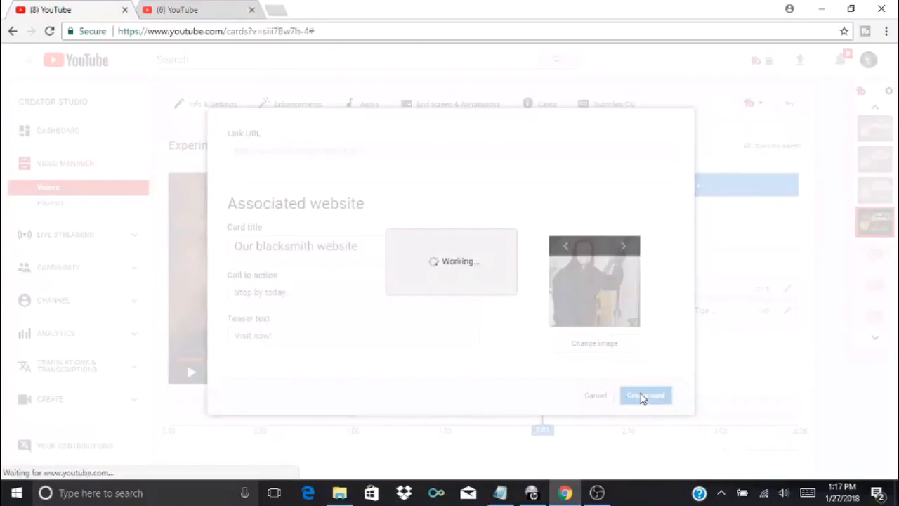
# Step: Rewind to just before 2:01 and play the video so the blacksmith website card pops up, then pause
pyautogui.click(645, 395)
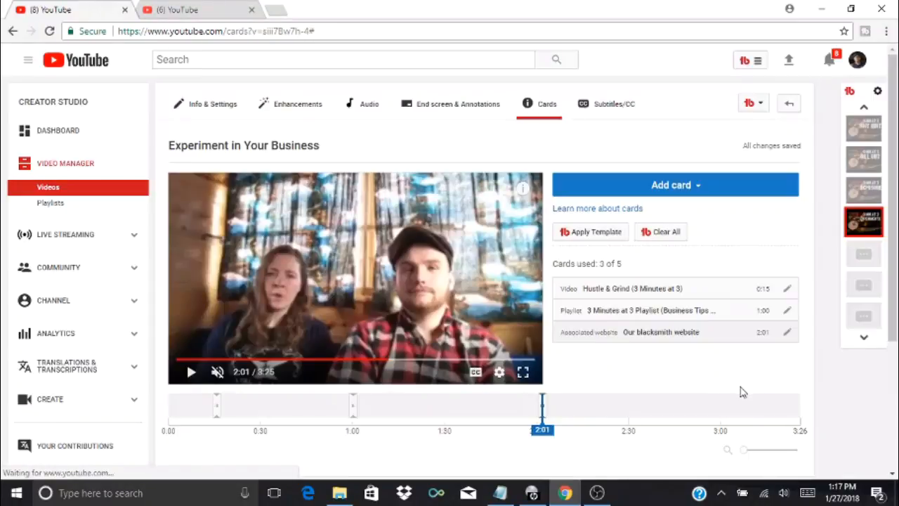
pyautogui.moveTo(542, 406); pyautogui.dragTo(534, 405)
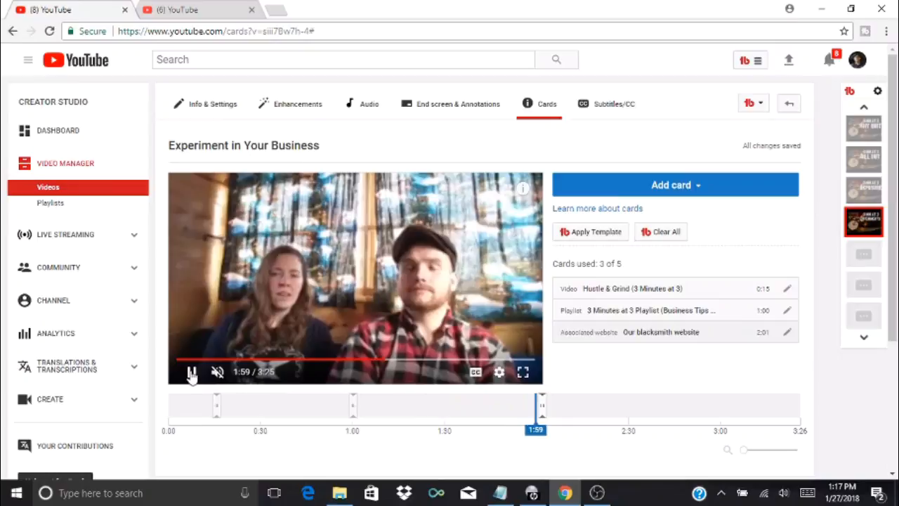
pyautogui.click(191, 372)
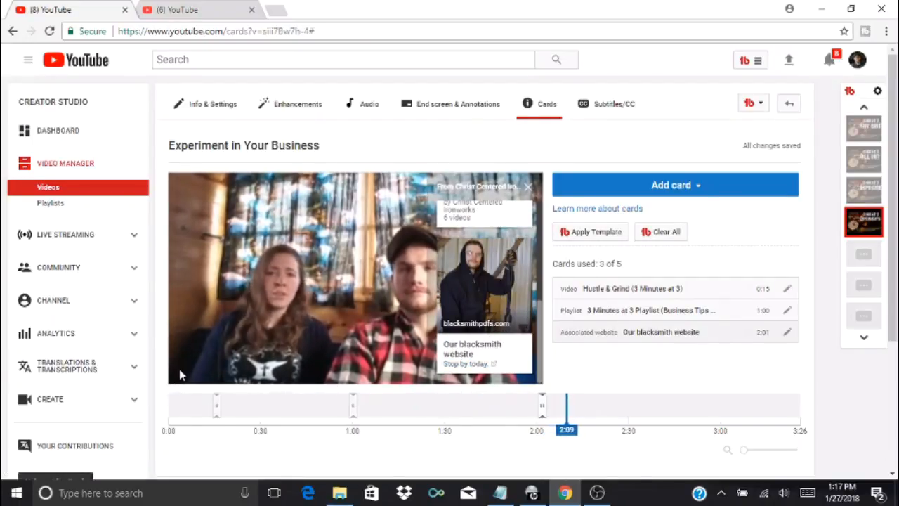
pyautogui.click(193, 371)
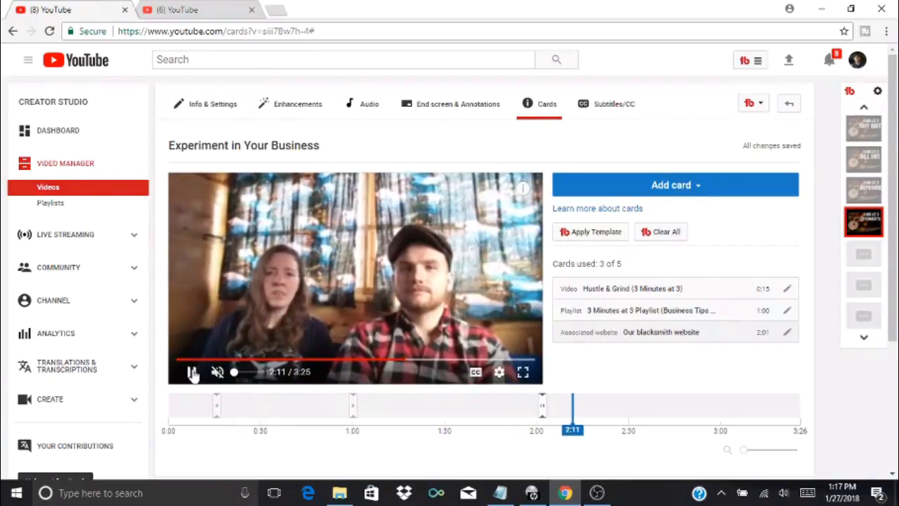
pyautogui.click(191, 371)
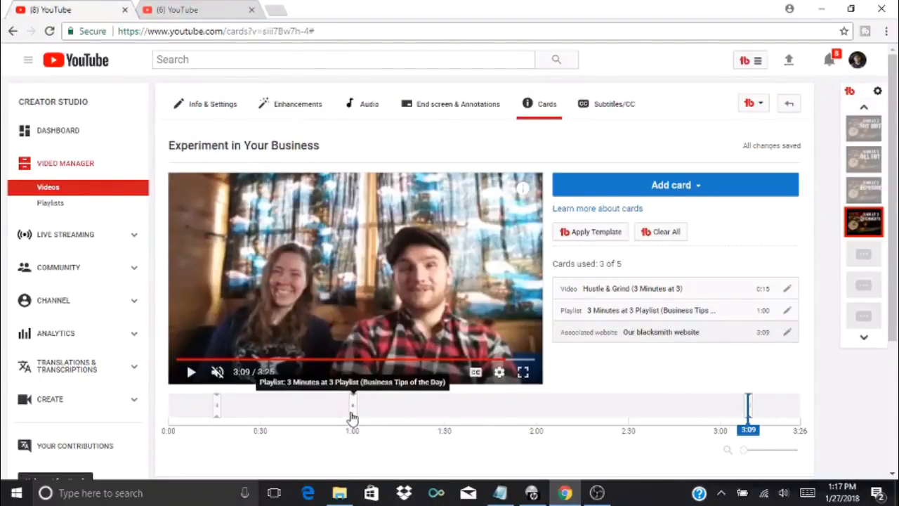
# Step: Move the 3 Minutes at 3 Playlist card marker from 1:00 to 1:50 on the timeline
pyautogui.click(353, 408)
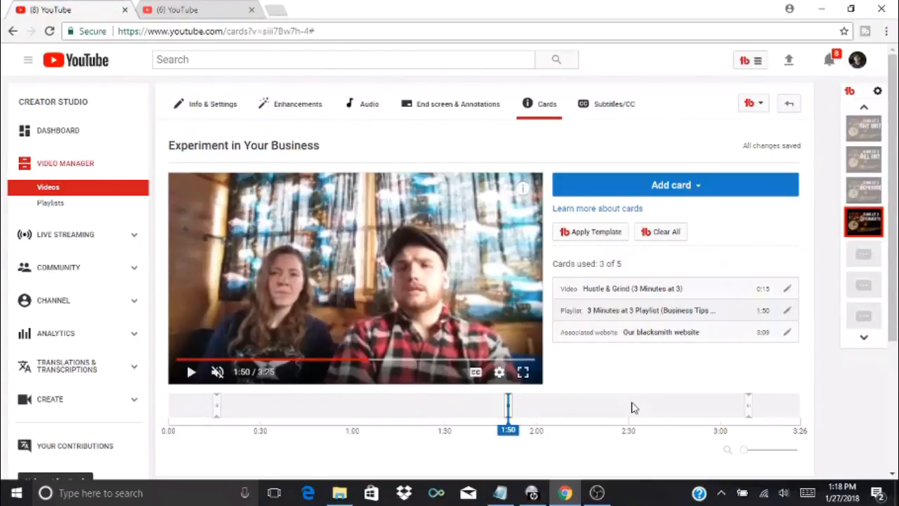
pyautogui.moveTo(680, 371)
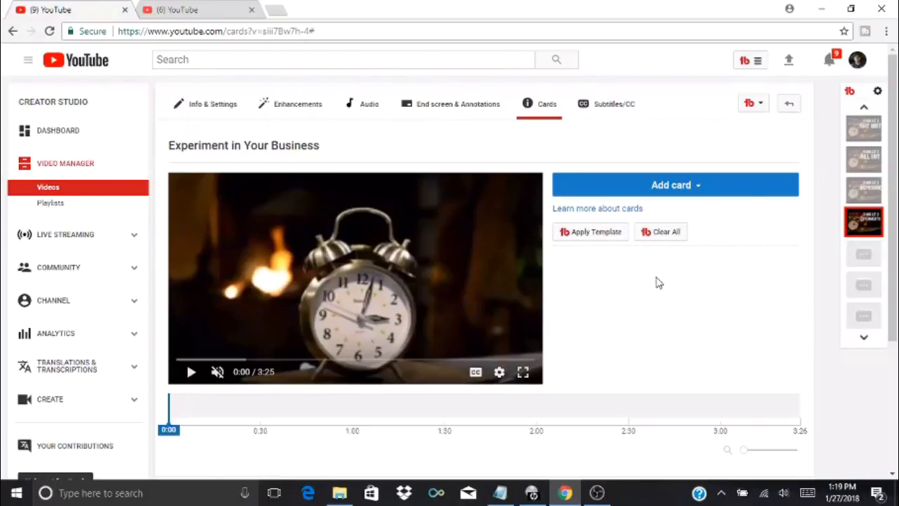
pyautogui.moveTo(629, 272)
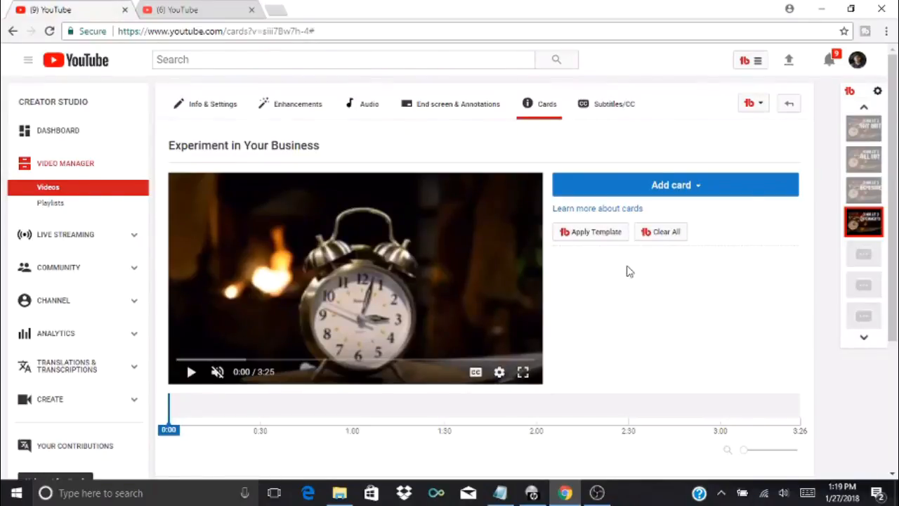
pyautogui.moveTo(583, 231)
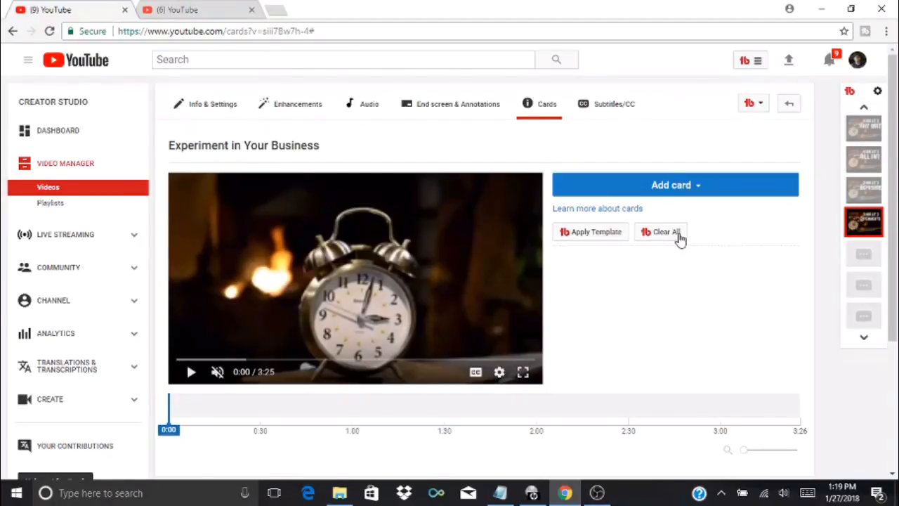
pyautogui.moveTo(601, 239)
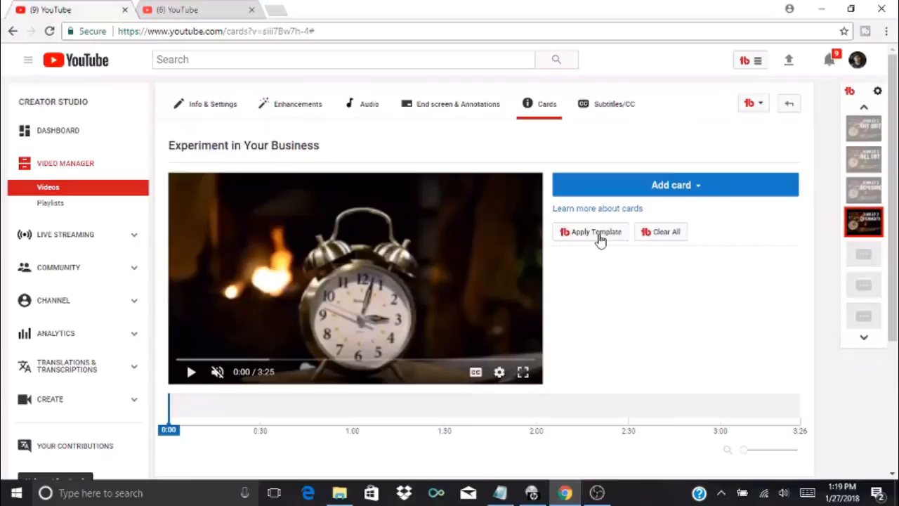
# Step: Bring up TubeBuddy's saved card templates and browse the Template dropdown list
pyautogui.click(596, 232)
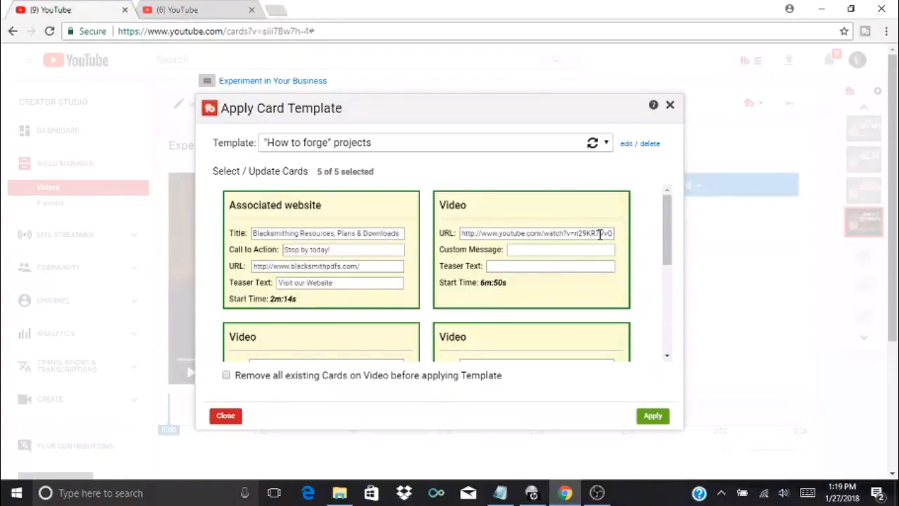
pyautogui.moveTo(407, 204)
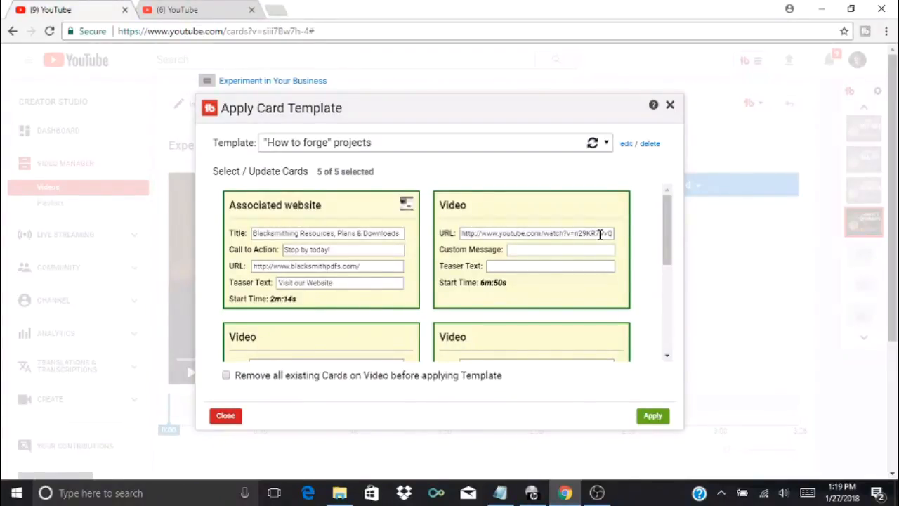
pyautogui.moveTo(660, 215)
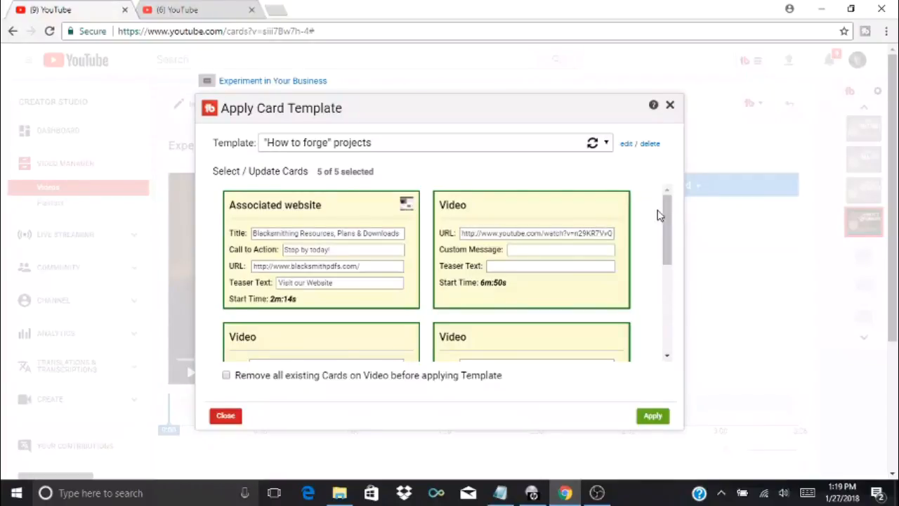
pyautogui.scroll(-3)
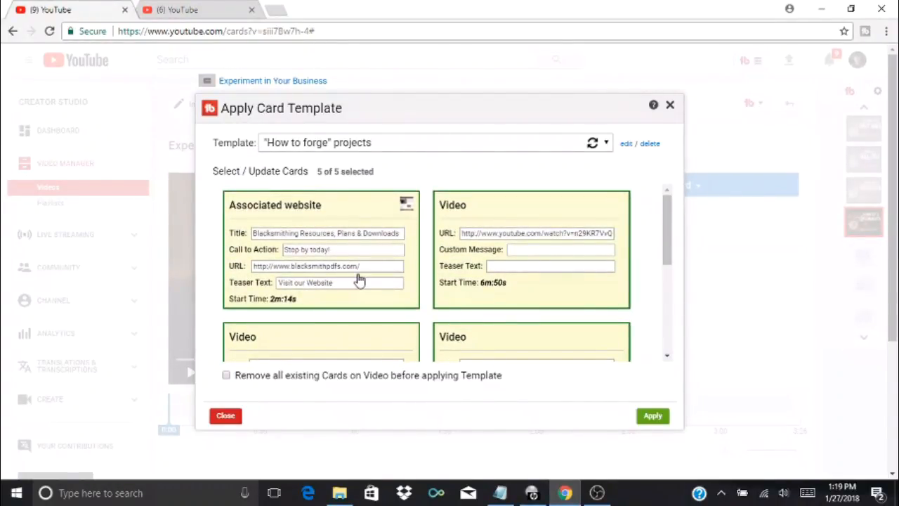
pyautogui.moveTo(537, 139)
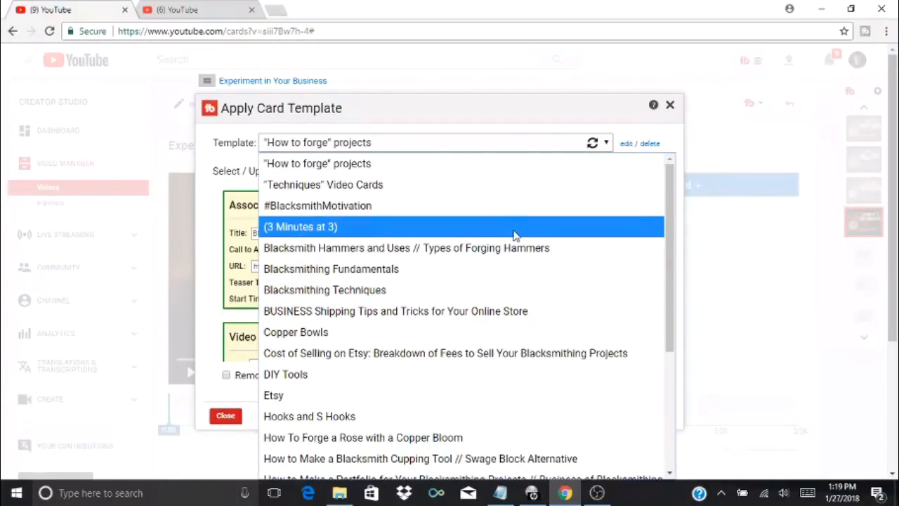
pyautogui.moveTo(476, 395)
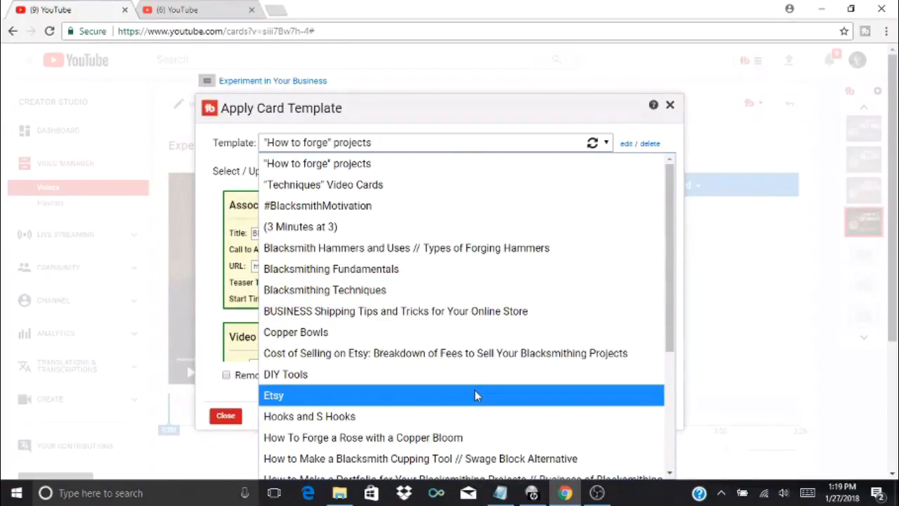
pyautogui.moveTo(474, 416)
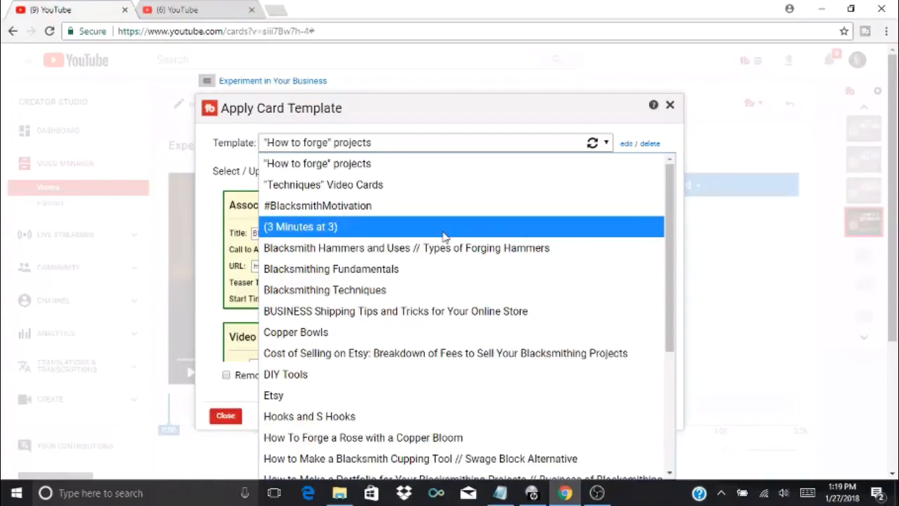
pyautogui.moveTo(426, 234)
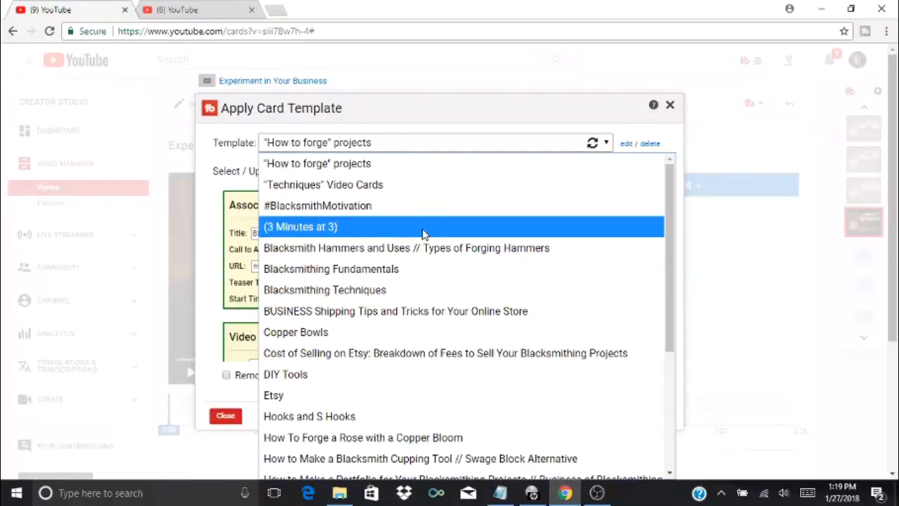
# Step: Apply the (3 Minutes at 3) template's five cards and reload the page so they appear
pyautogui.click(301, 226)
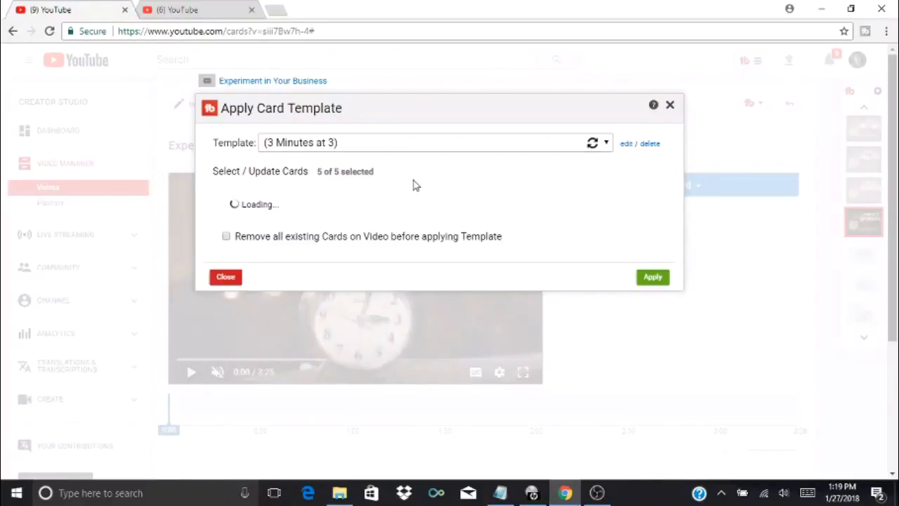
pyautogui.moveTo(350, 190)
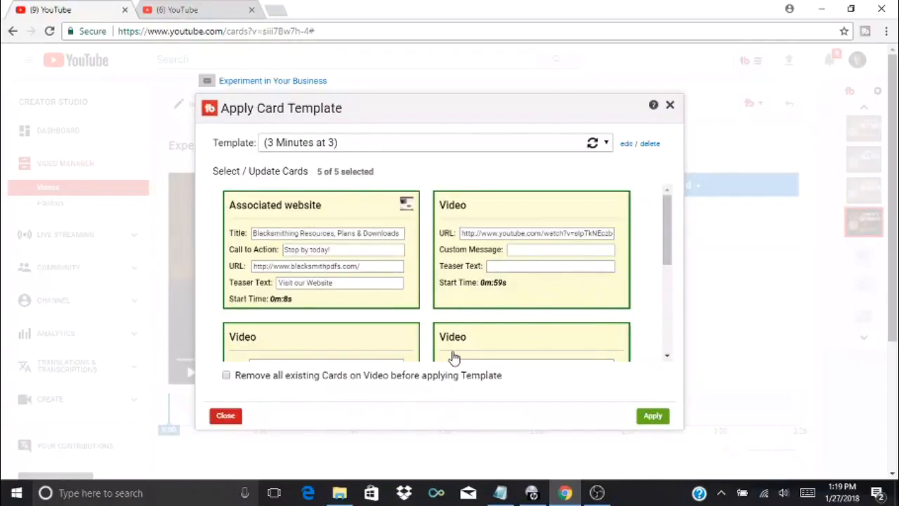
pyautogui.moveTo(653, 416)
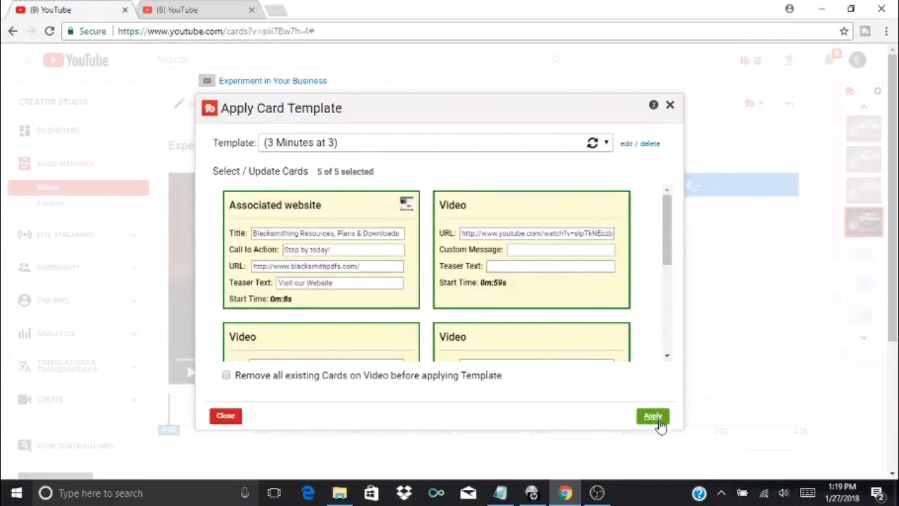
pyautogui.click(652, 415)
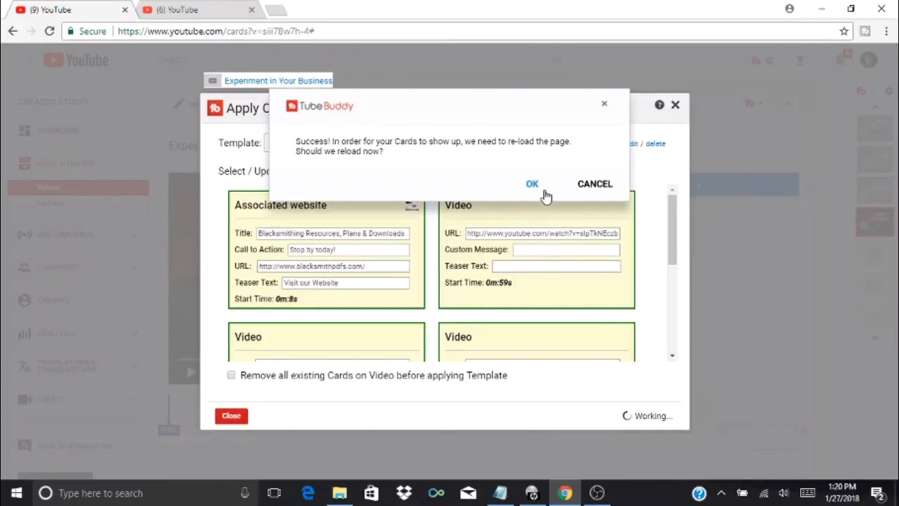
pyautogui.click(532, 183)
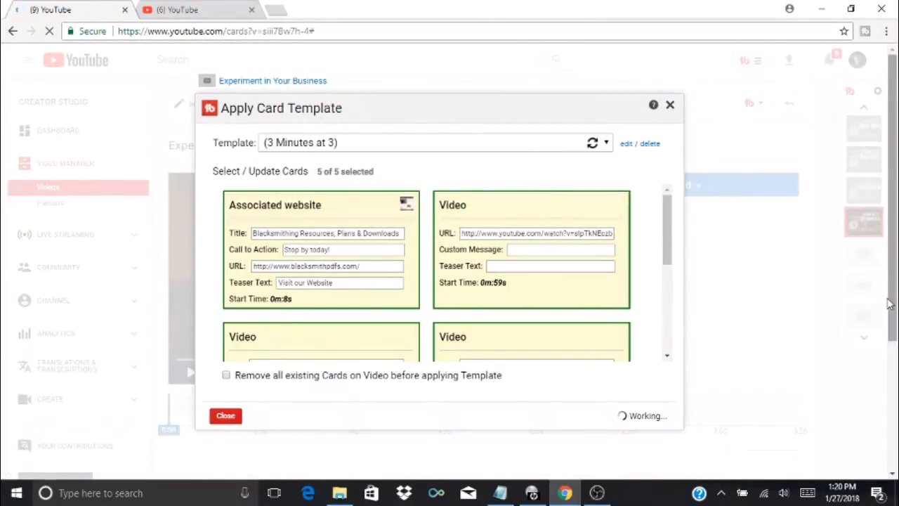
pyautogui.click(225, 415)
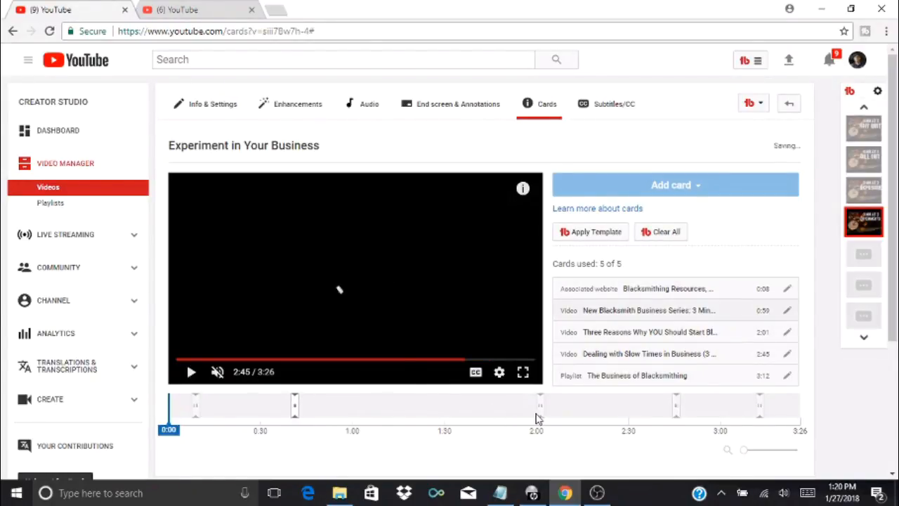
# Step: Relink the second card to the uploaded video 'Being Wealthy (3 Minutes at 3)' and save it
pyautogui.click(463, 411)
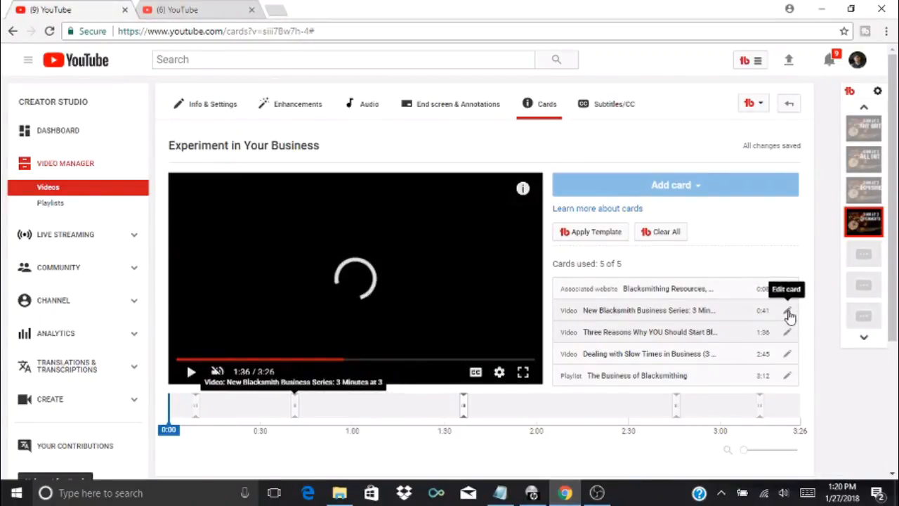
pyautogui.click(787, 310)
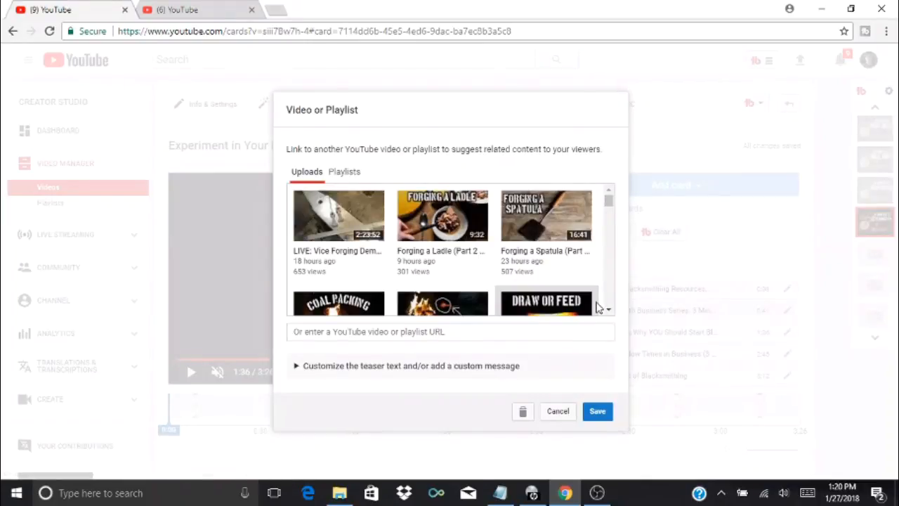
pyautogui.scroll(-3)
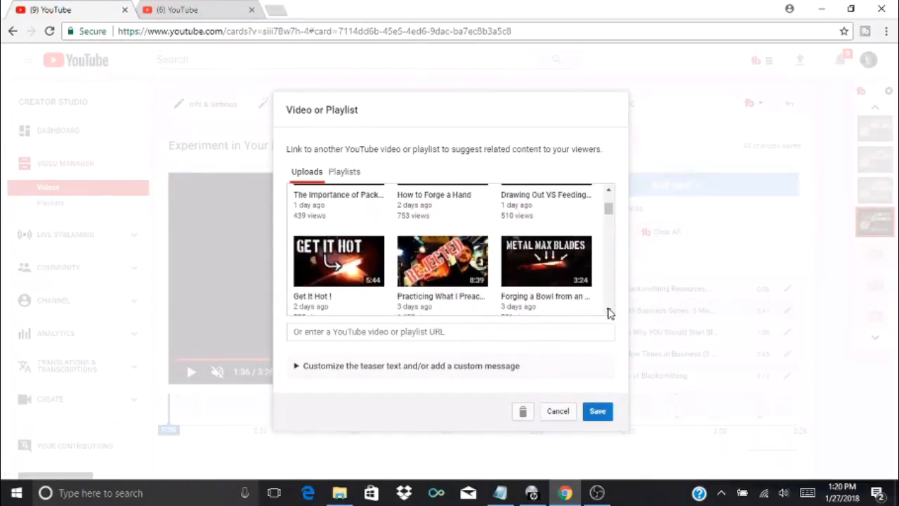
pyautogui.scroll(-3)
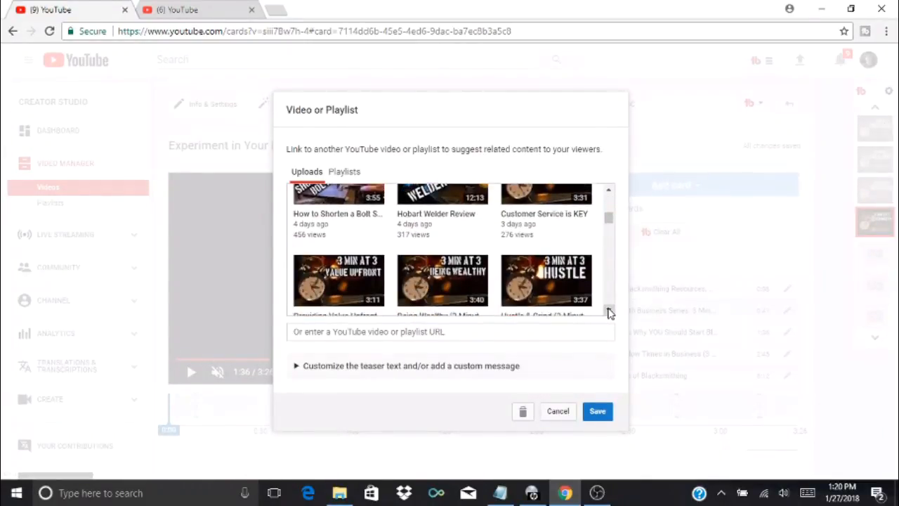
pyautogui.click(598, 411)
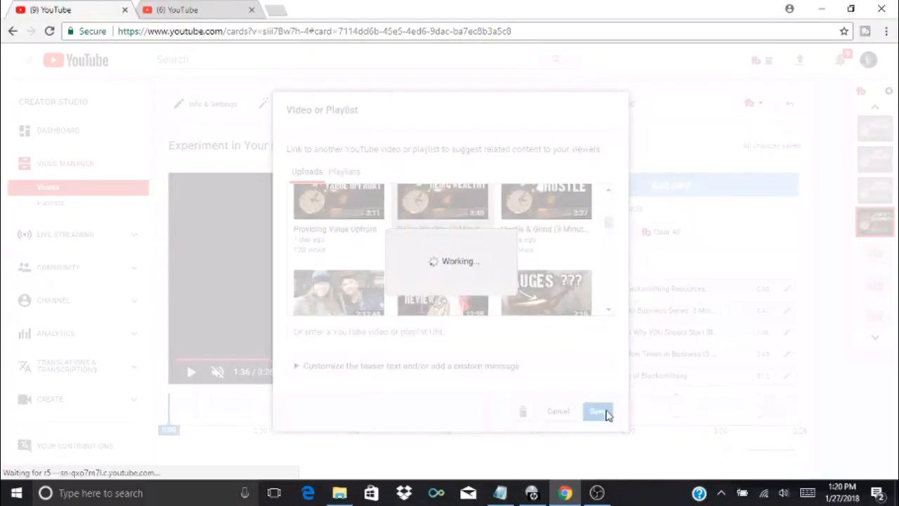
pyautogui.click(597, 411)
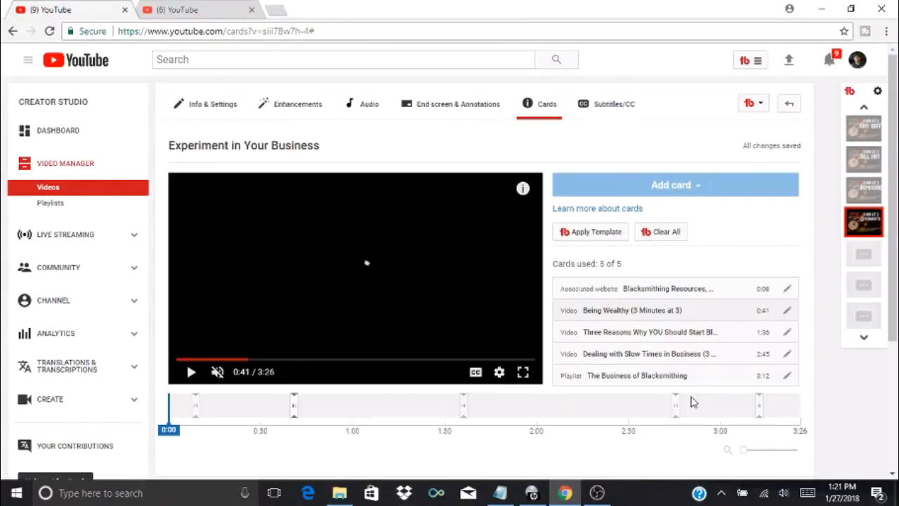
# Step: Relink the 3:12 playlist card to the 3 Minutes at 3 Playlist (Business Tips) and save it
pyautogui.click(191, 371)
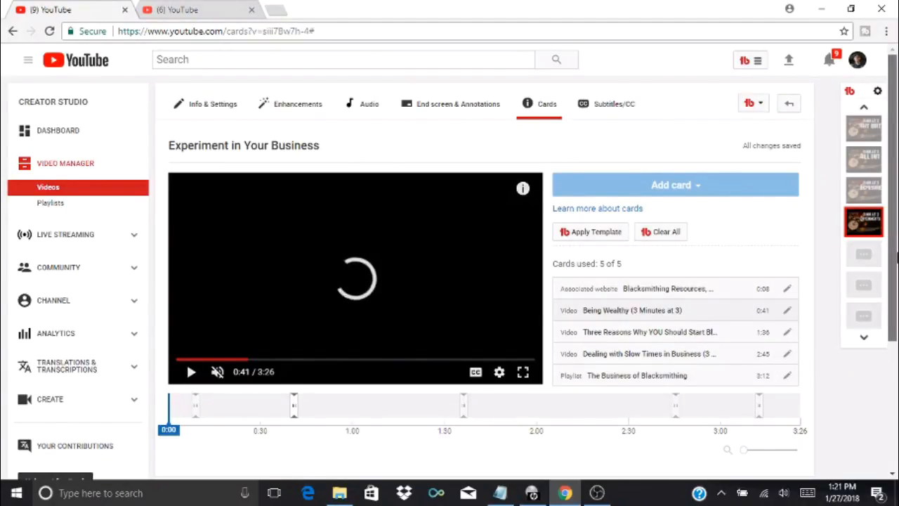
pyautogui.scroll(-3)
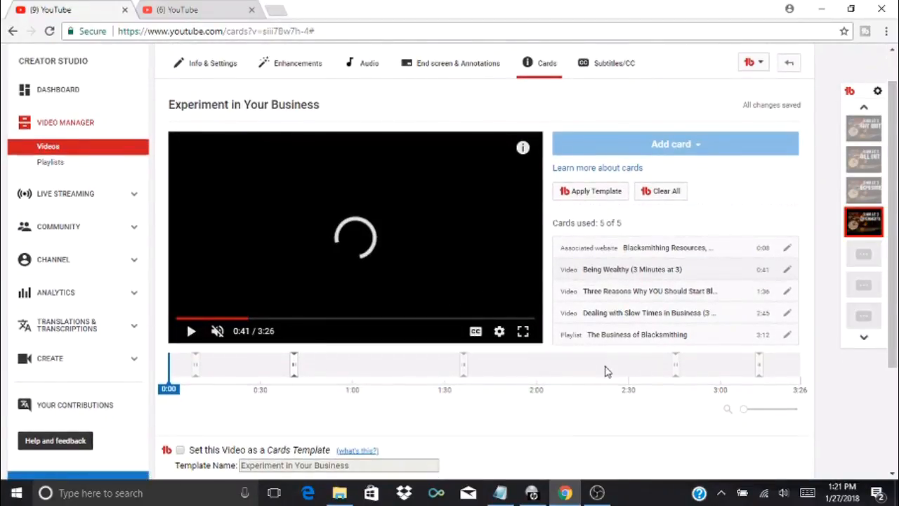
pyautogui.moveTo(685, 408)
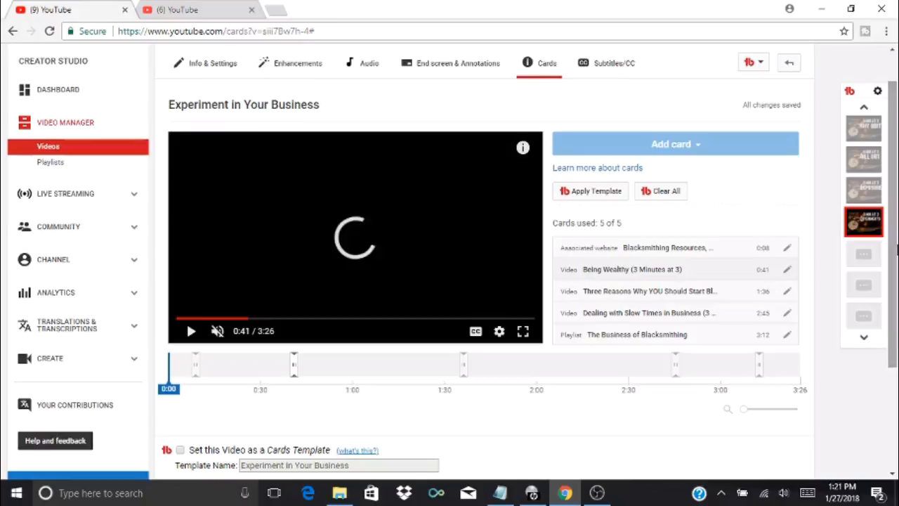
pyautogui.scroll(-3)
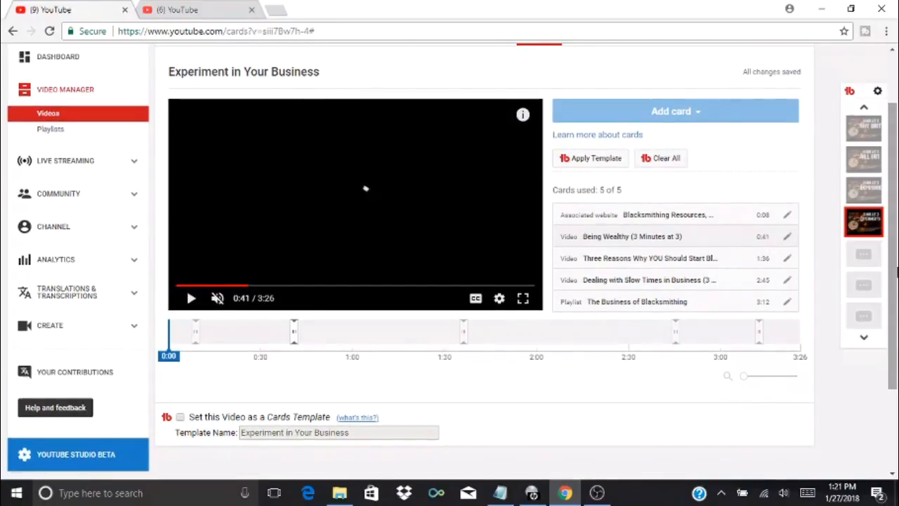
pyautogui.click(191, 297)
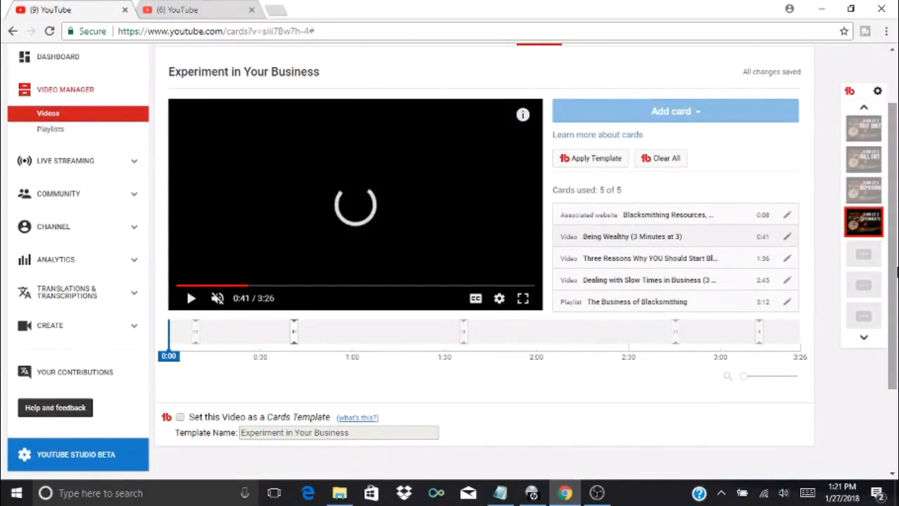
pyautogui.scroll(-3)
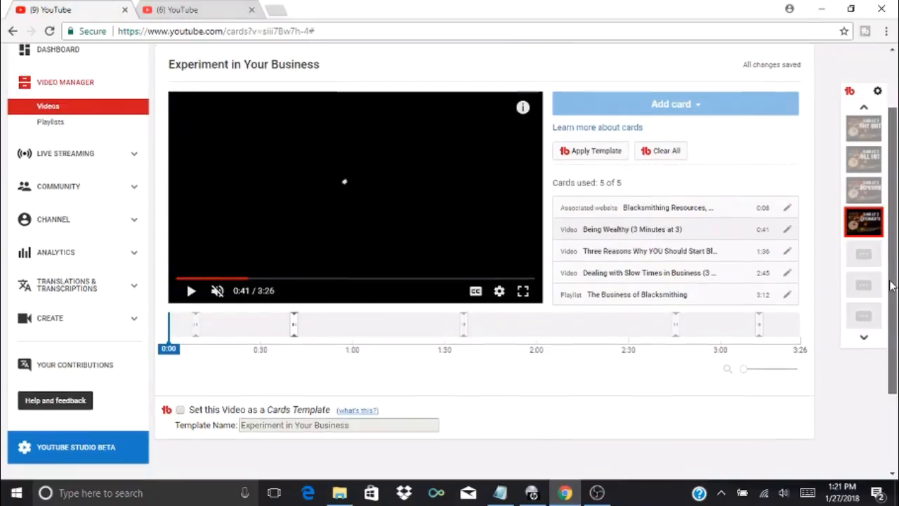
pyautogui.scroll(-3)
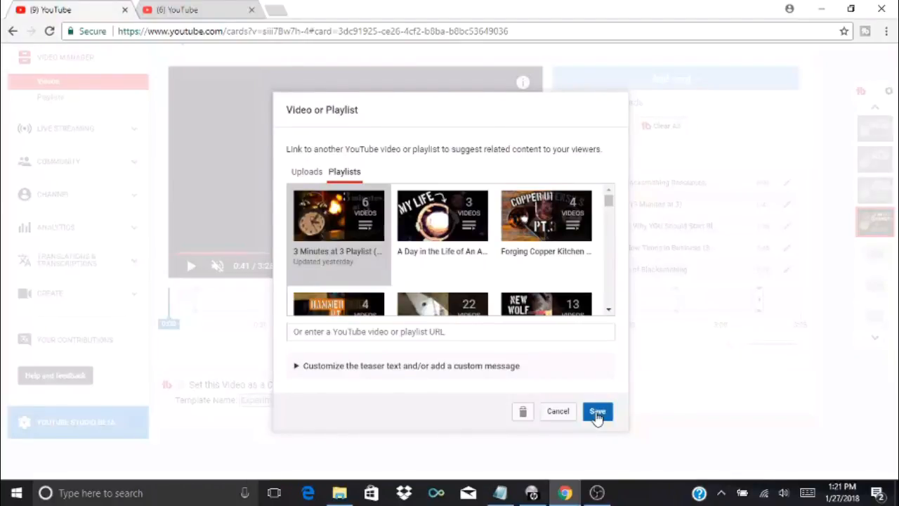
pyautogui.moveTo(608, 471)
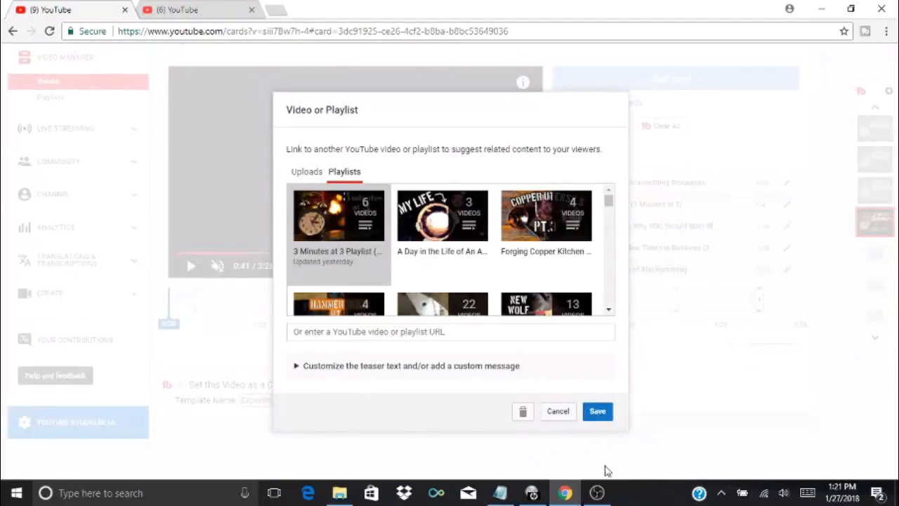
pyautogui.moveTo(705, 293)
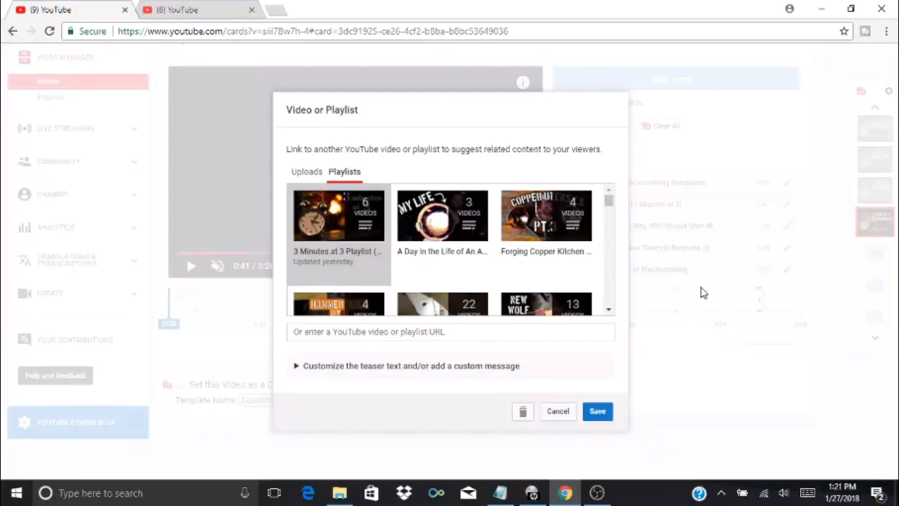
pyautogui.moveTo(720, 349)
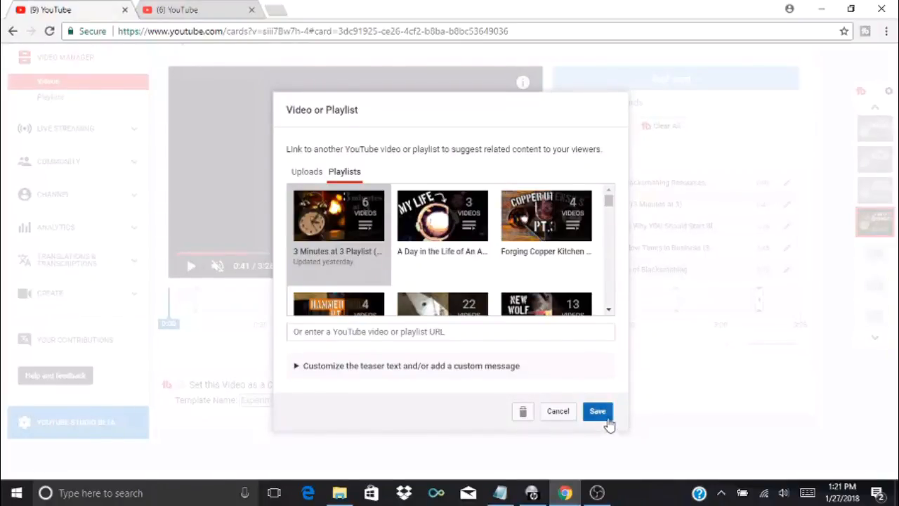
pyautogui.click(597, 411)
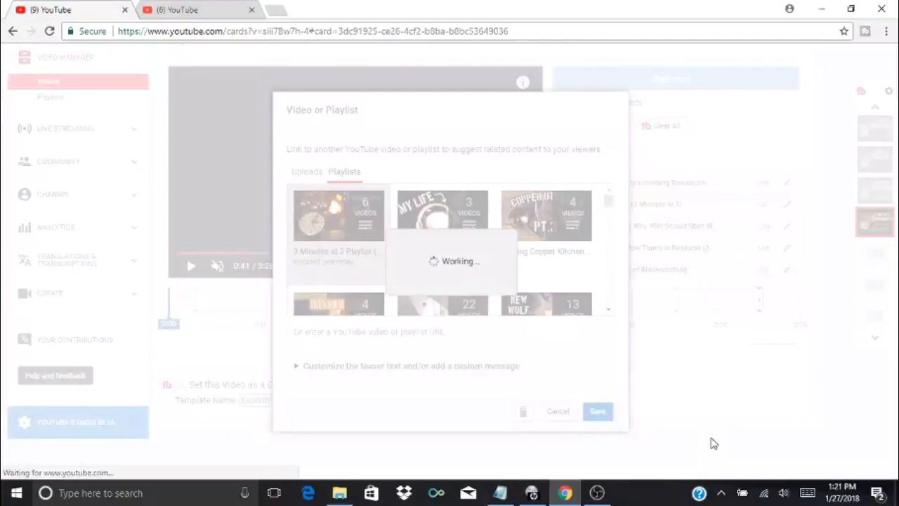
pyautogui.click(597, 411)
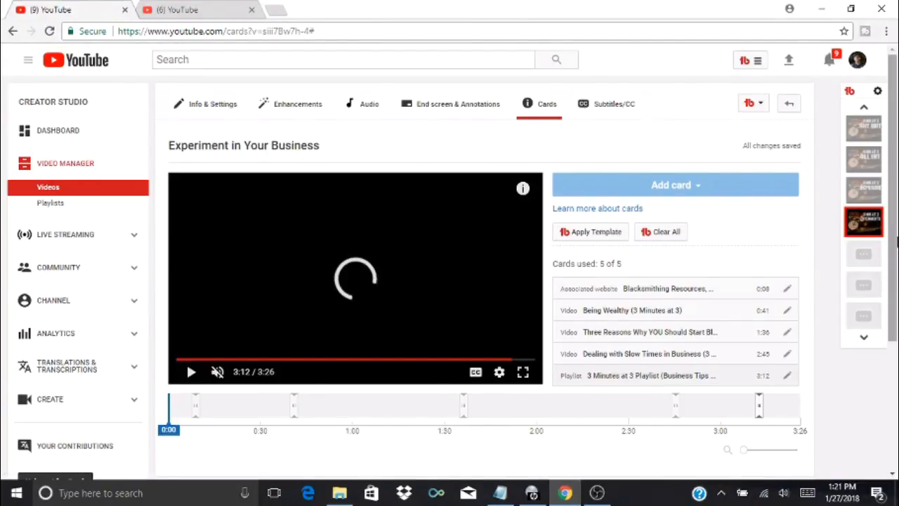
# Step: Set this video as a cards template and rename it 'New Three Minutes at Three'
pyautogui.scroll(-3)
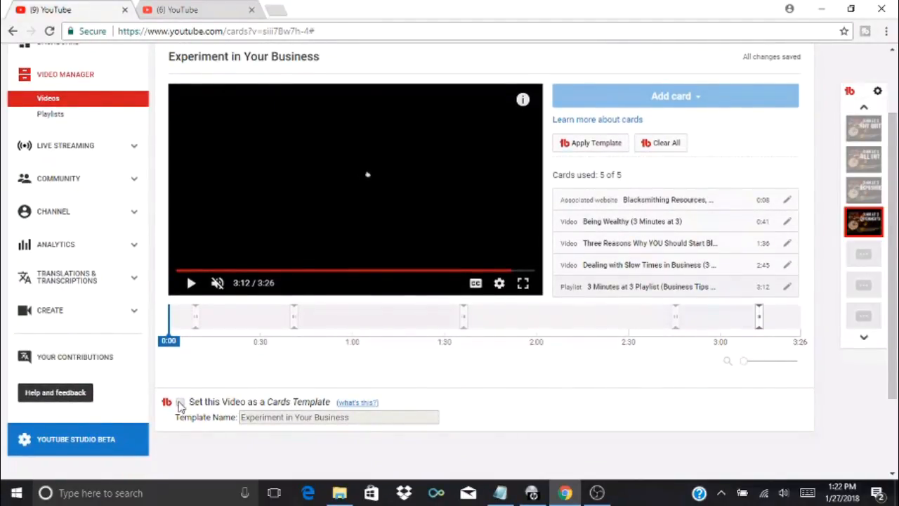
pyautogui.click(181, 402)
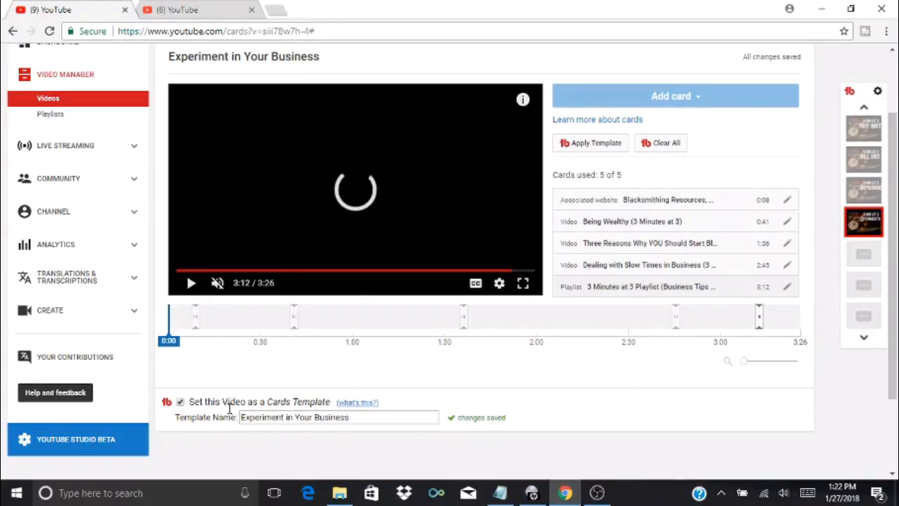
pyautogui.tripleClick(337, 416)
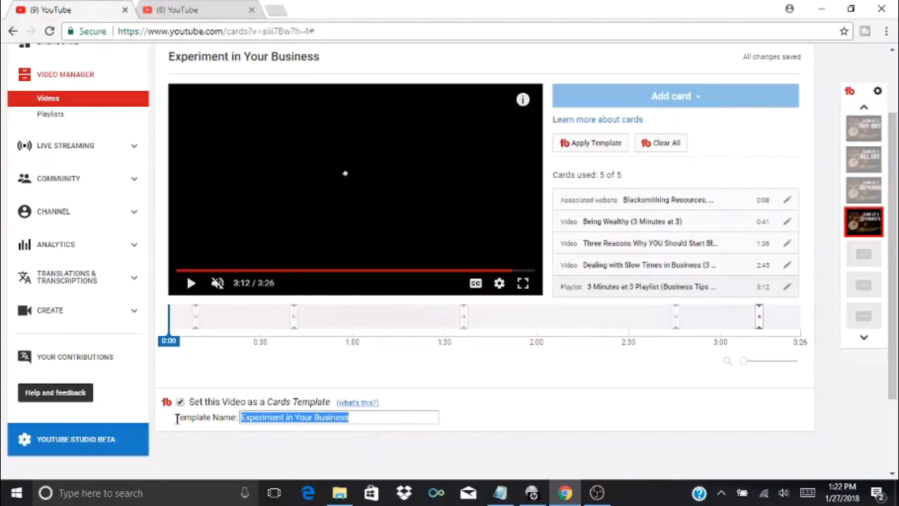
pyautogui.write('R')
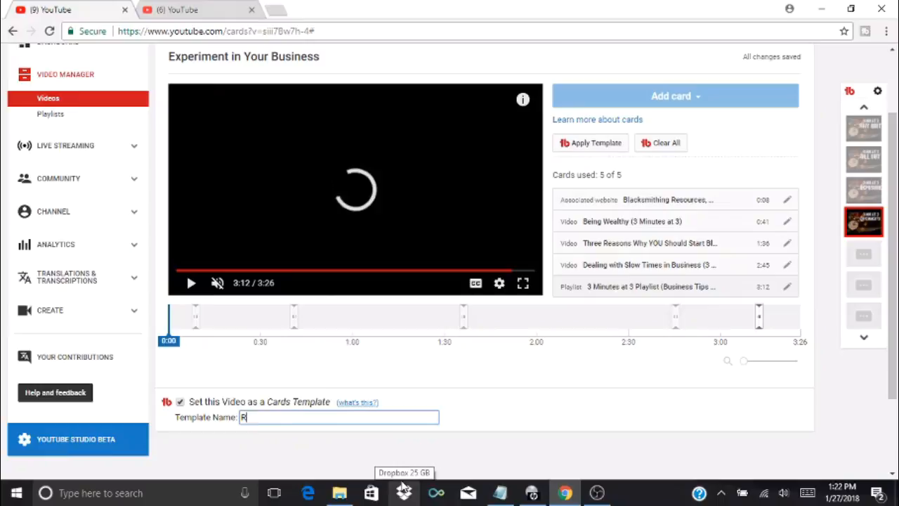
pyautogui.write('New')
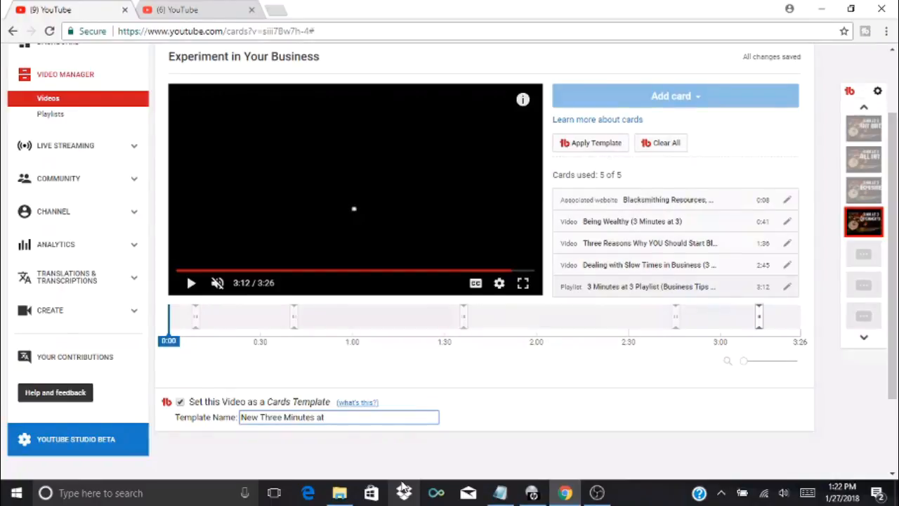
pyautogui.write('Three')
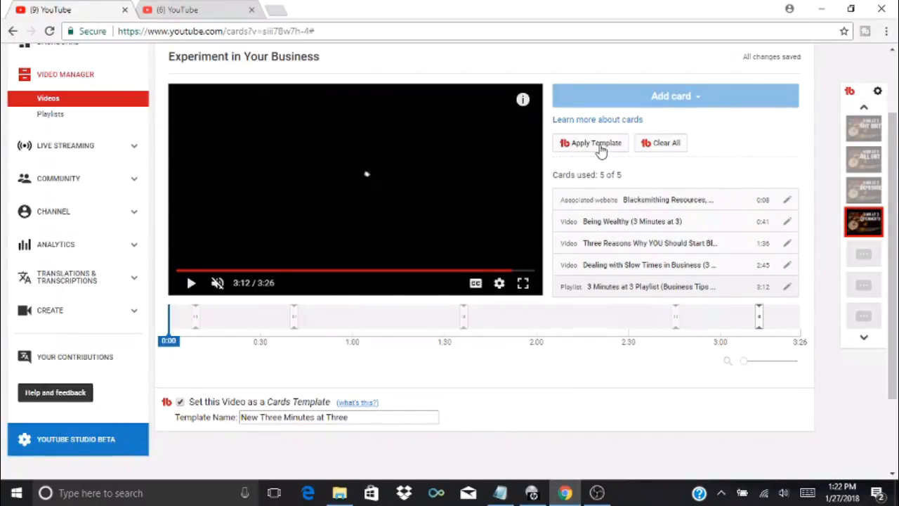
pyautogui.click(596, 143)
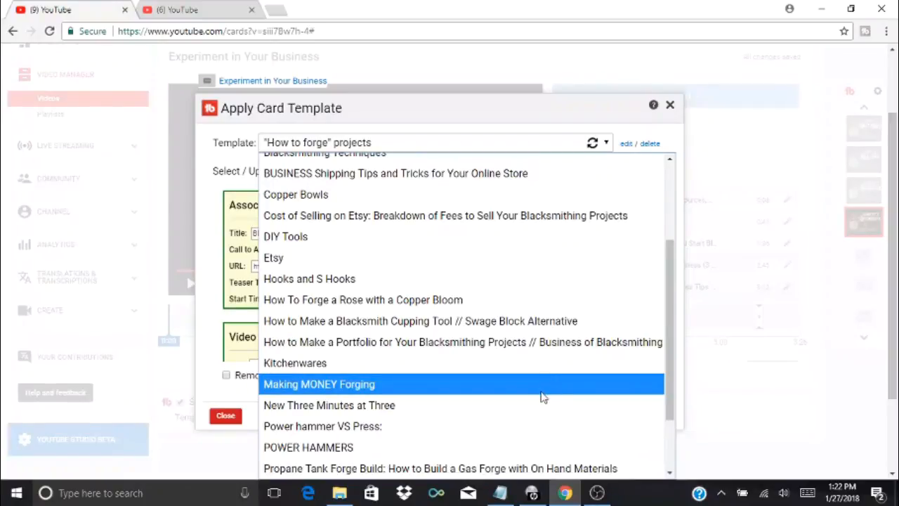
pyautogui.click(329, 404)
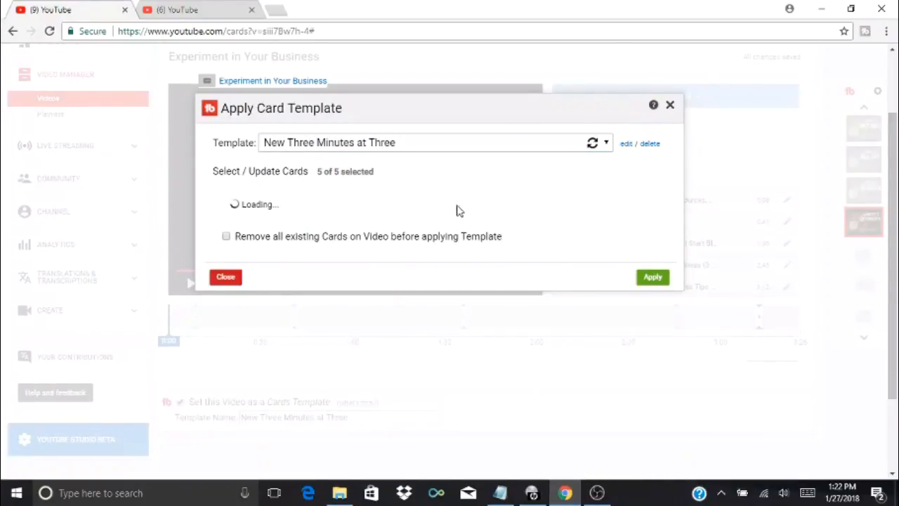
pyautogui.moveTo(471, 180)
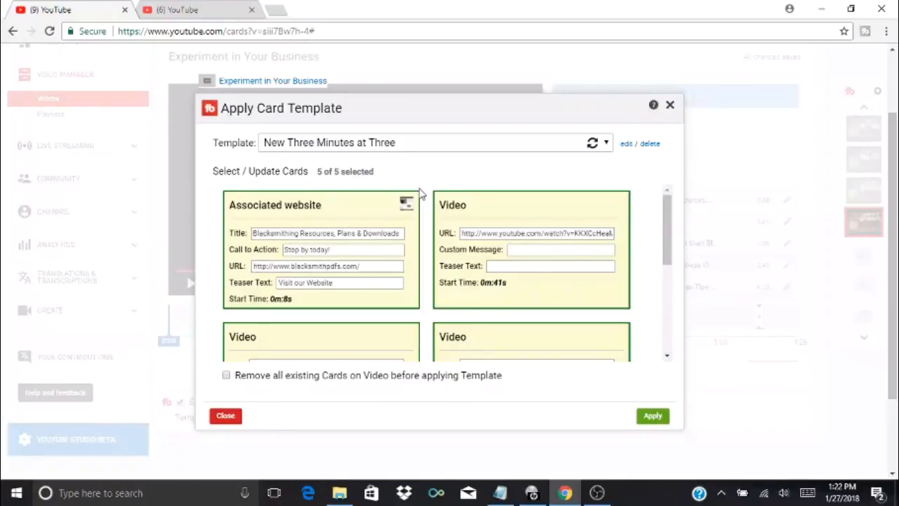
pyautogui.moveTo(671, 106)
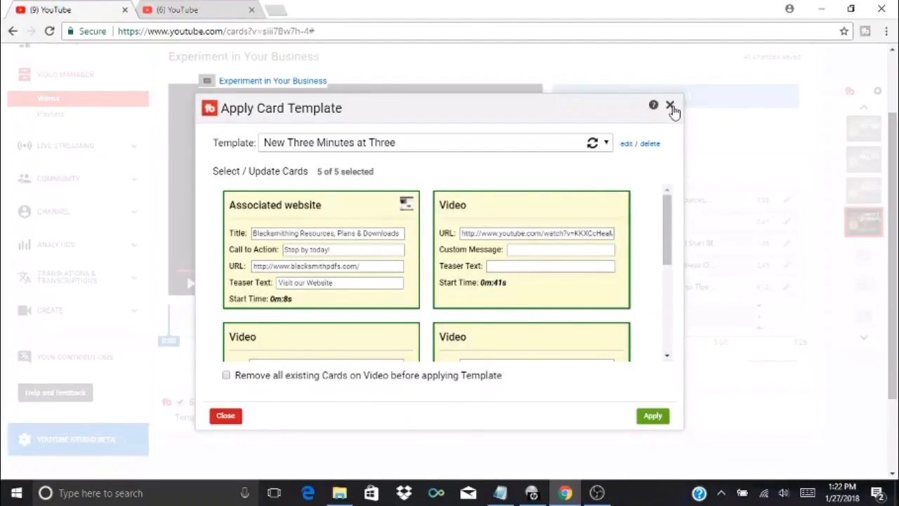
pyautogui.click(671, 105)
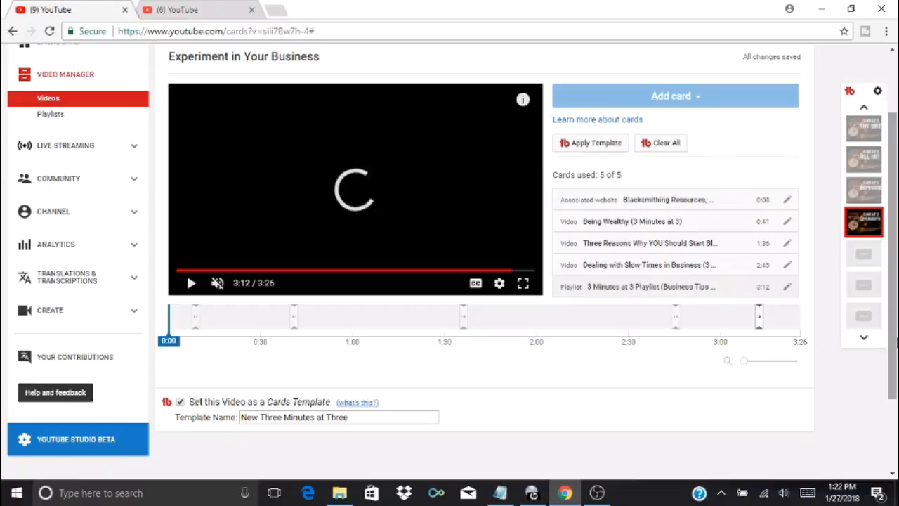